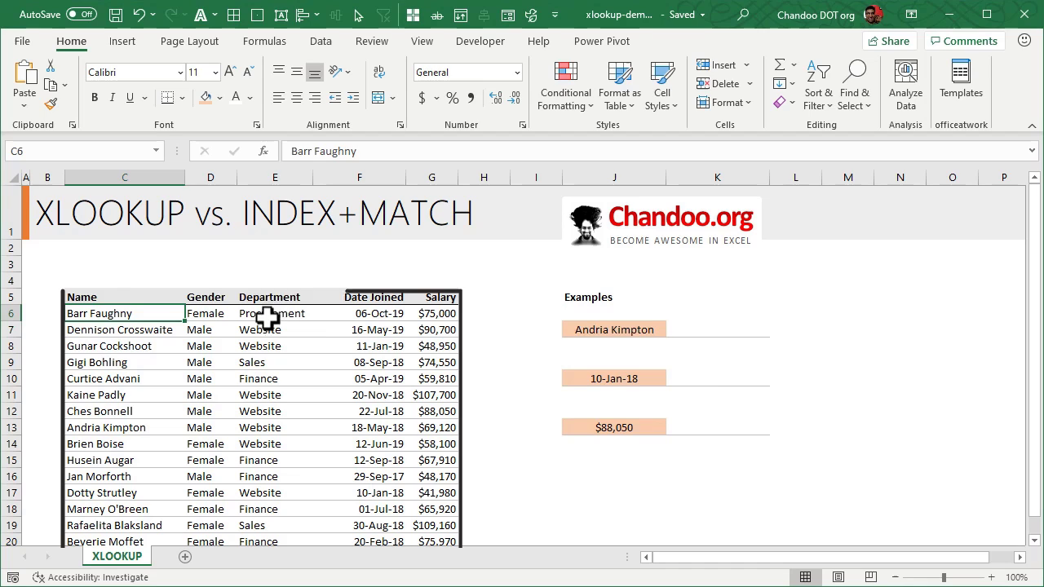
left_click(613, 329)
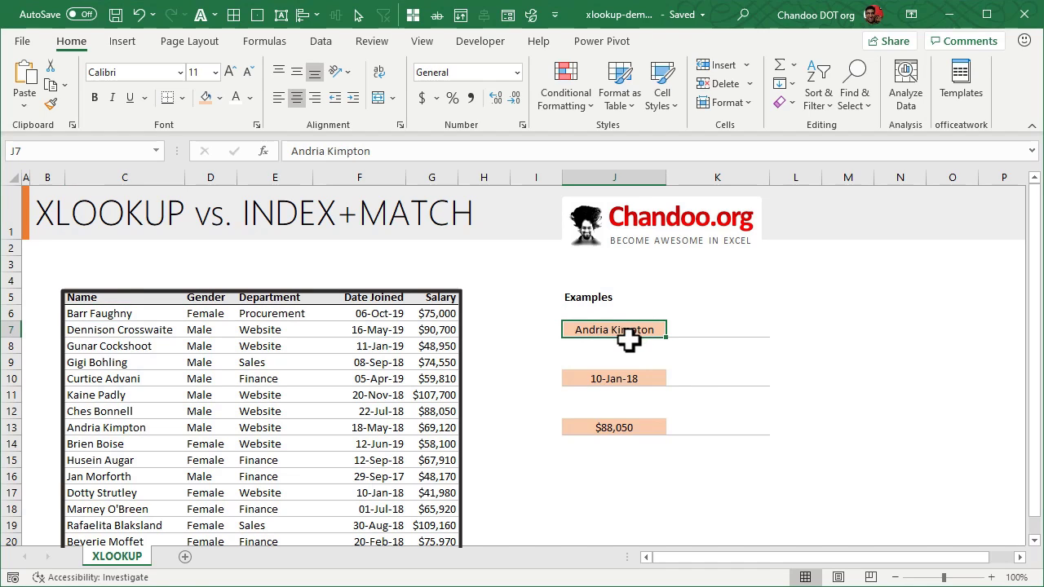
mouse_move(615, 350)
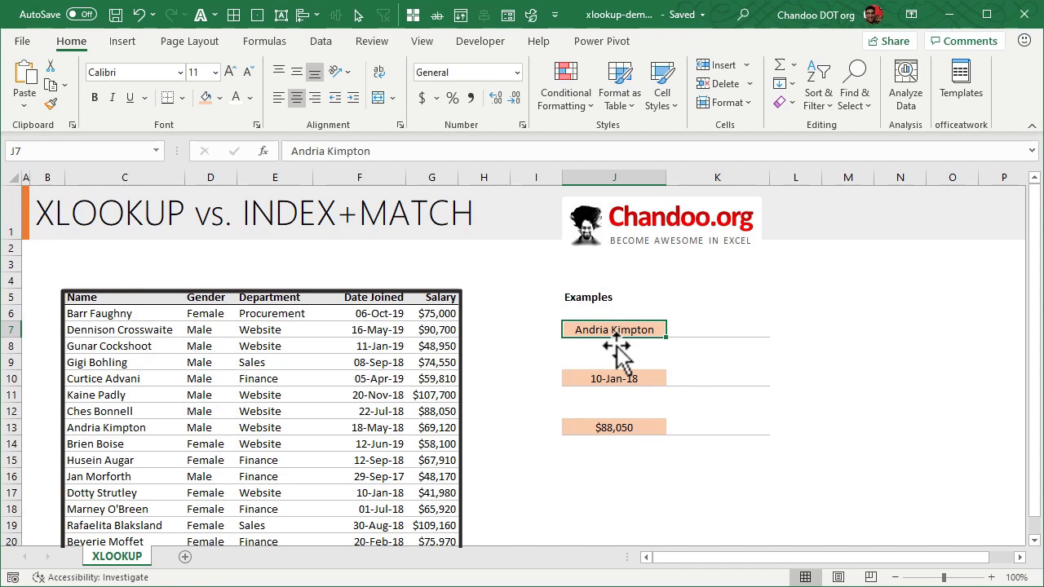
type("=")
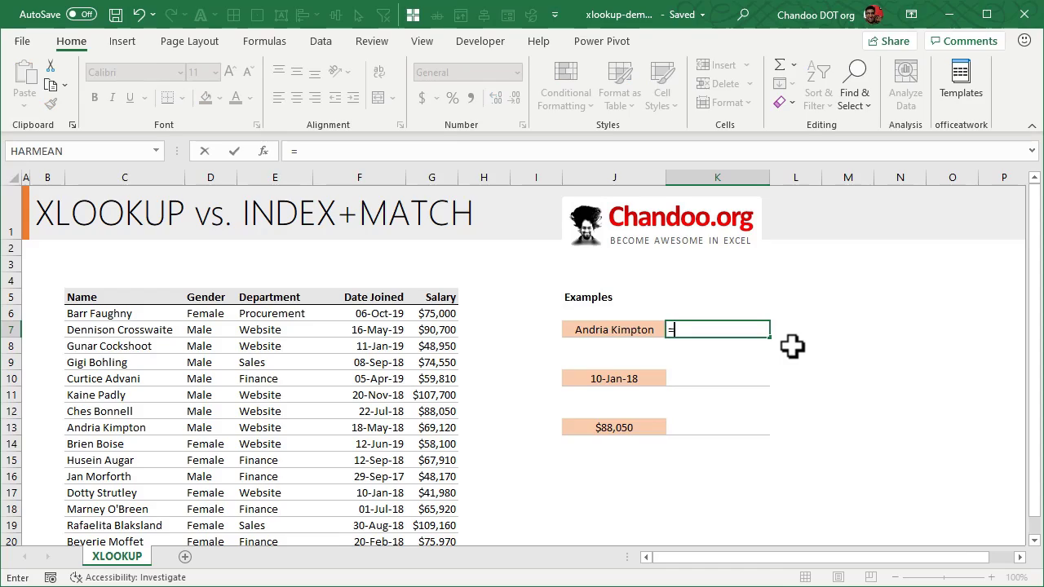
type("=XLOOKUP(")
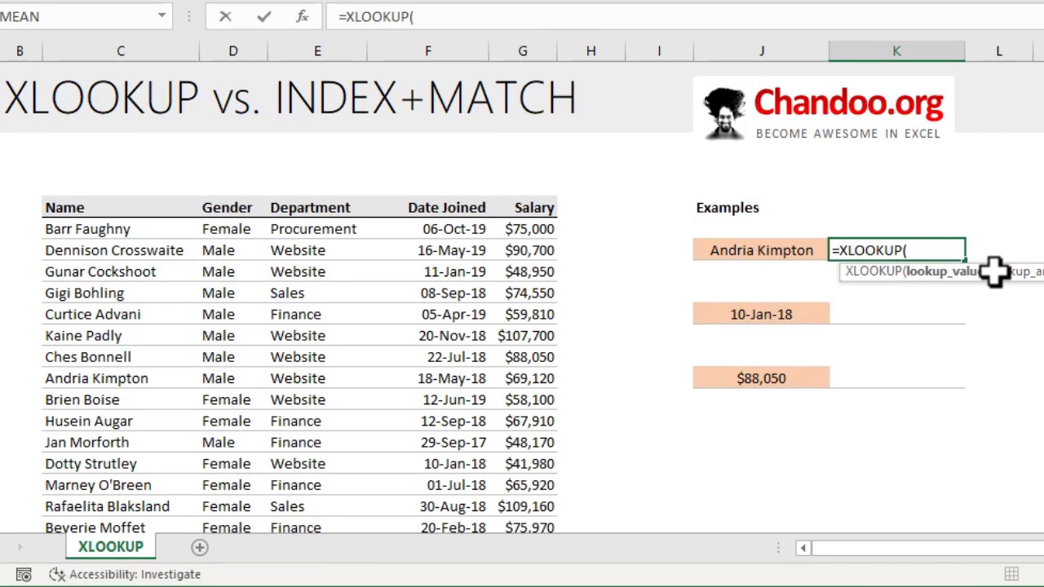
left_click(759, 249)
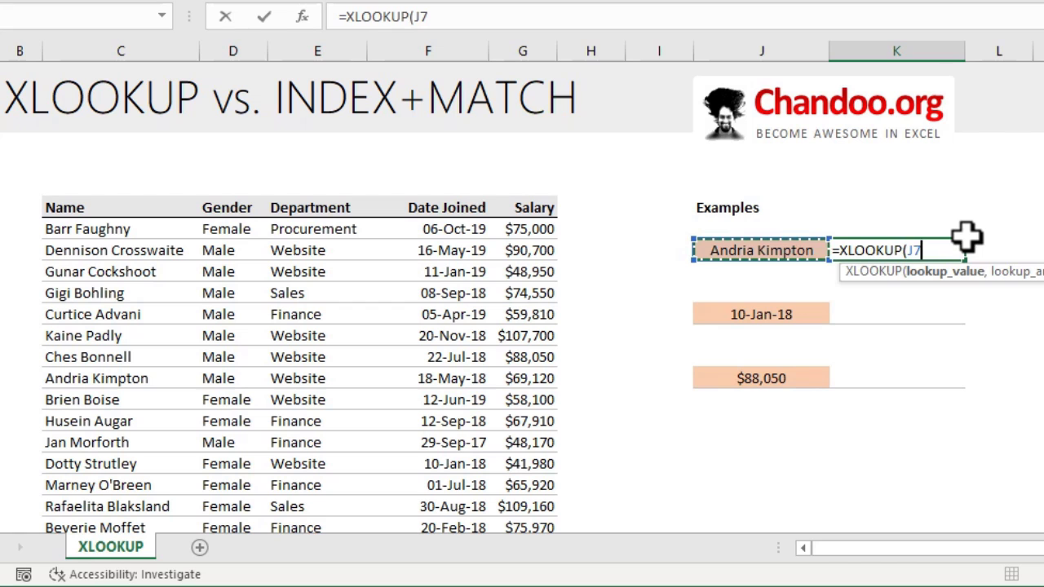
key("Backspace")
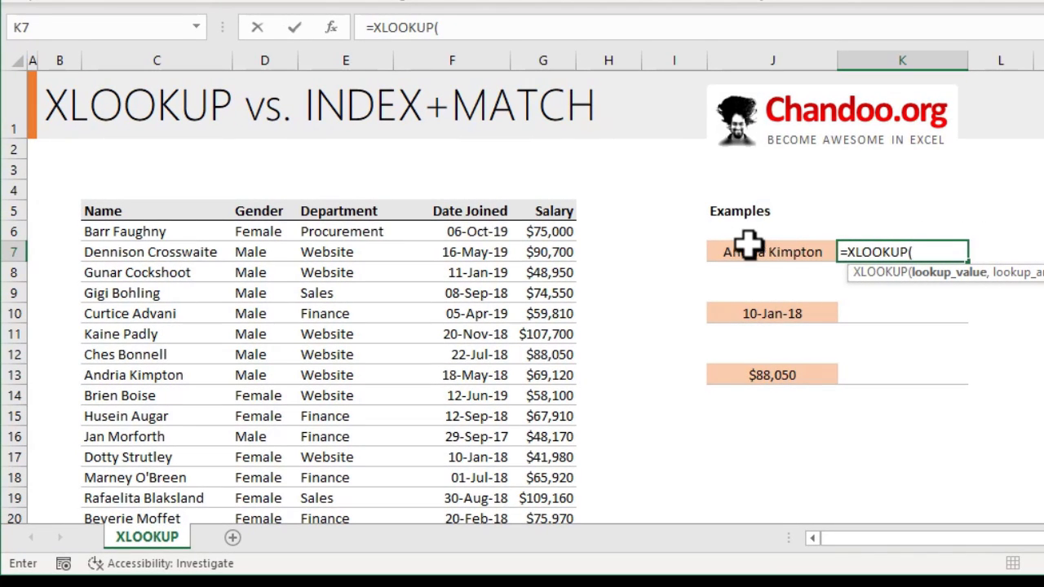
left_click(772, 251)
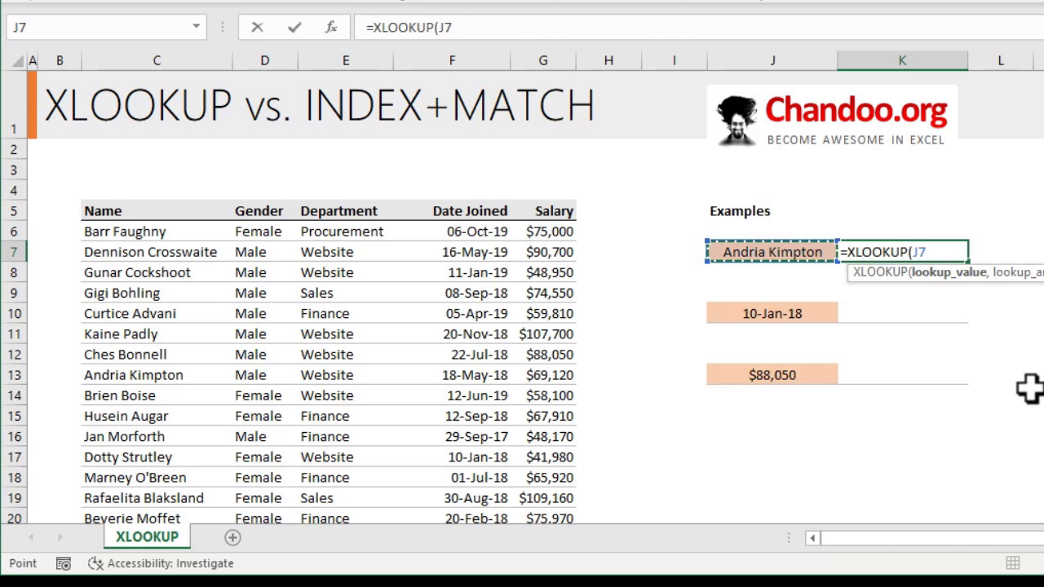
type(",")
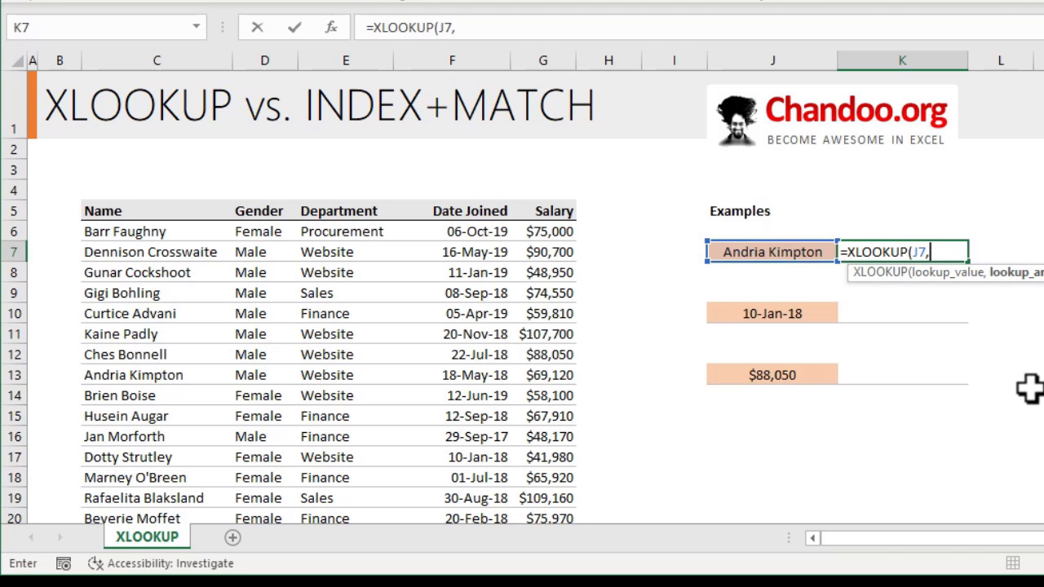
mouse_move(274, 245)
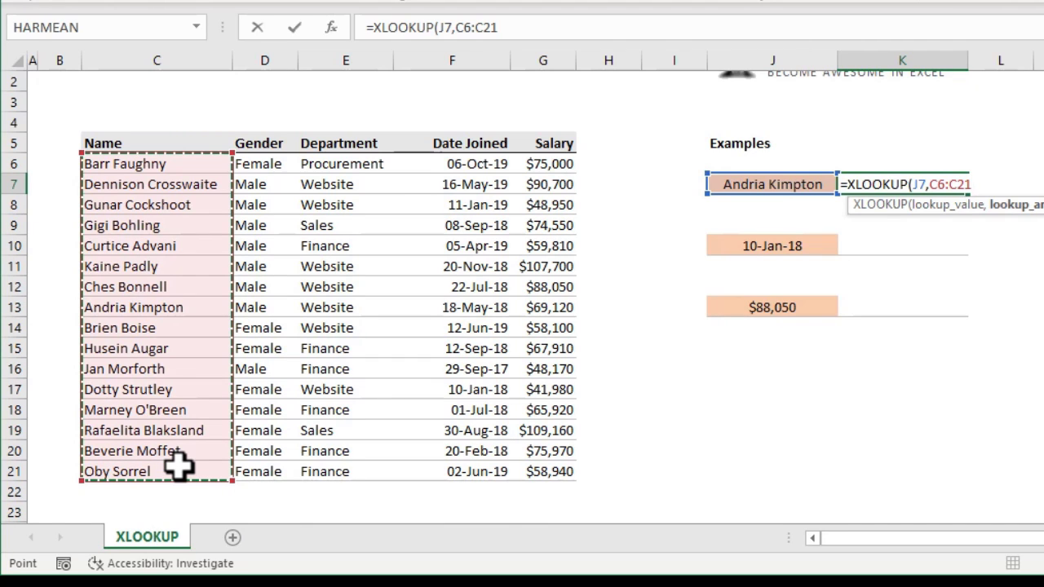
type(",F6:F21)")
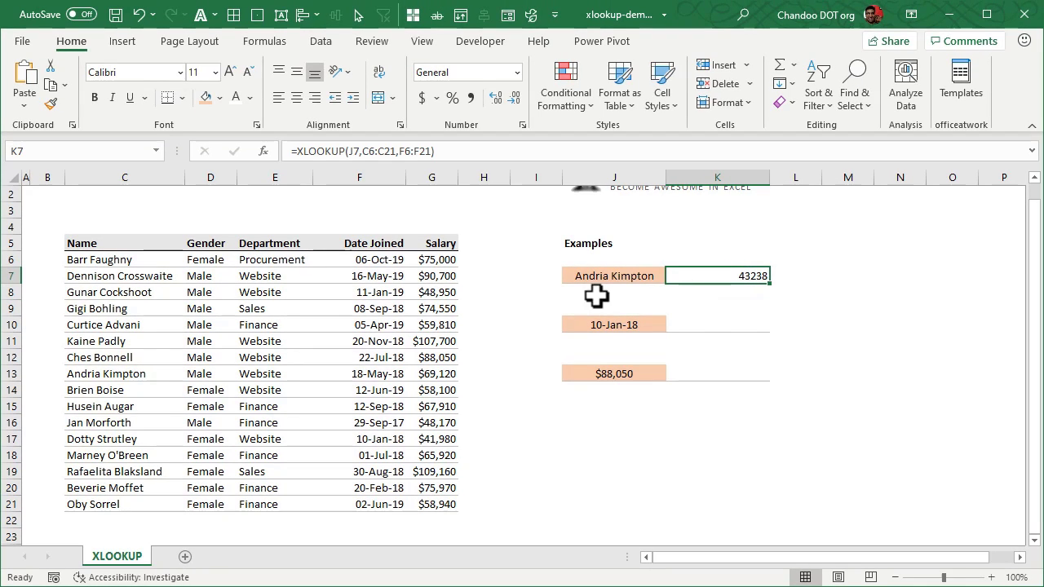
- Format the K7 lookup result as a date so it shows 5/18/2018
left_click(359, 373)
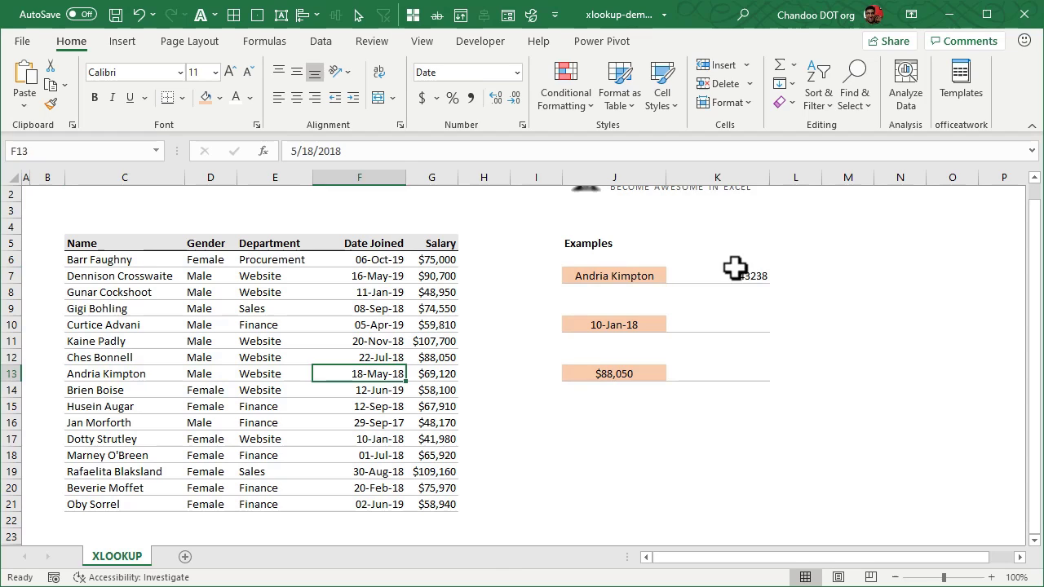
left_click(717, 275)
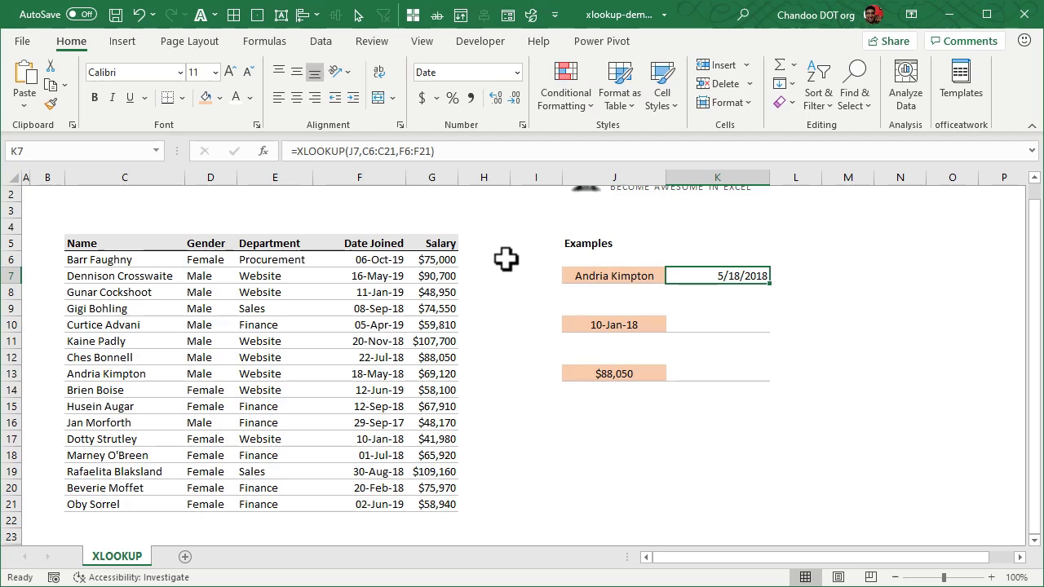
mouse_move(762, 300)
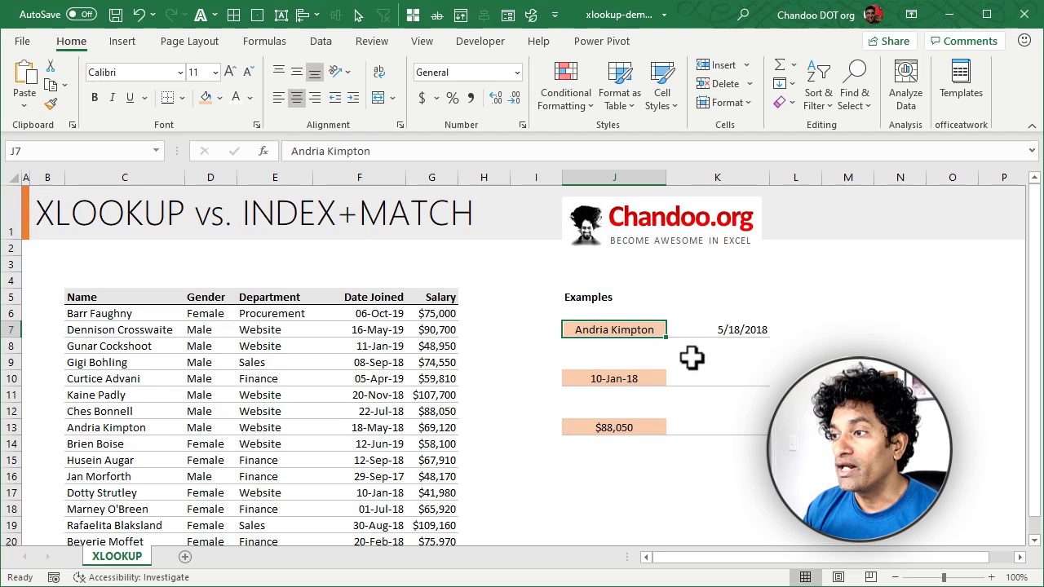
mouse_move(708, 383)
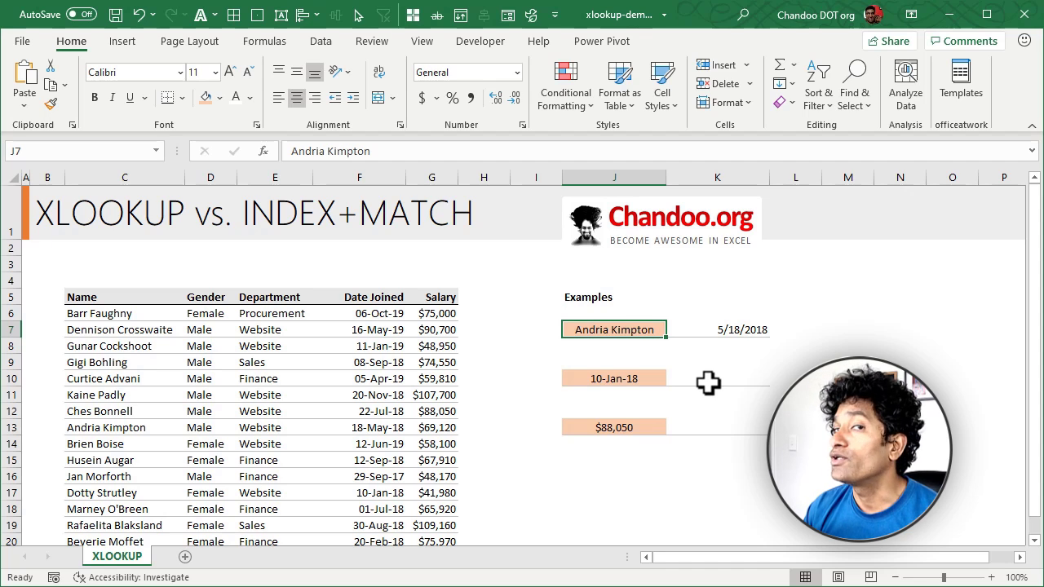
left_click(613, 377)
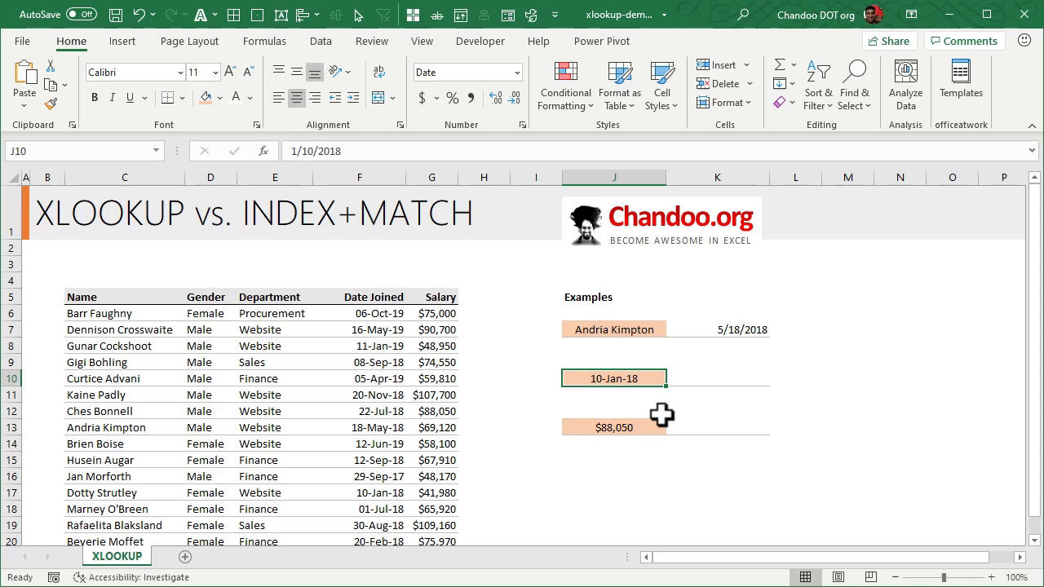
scroll("down", 3)
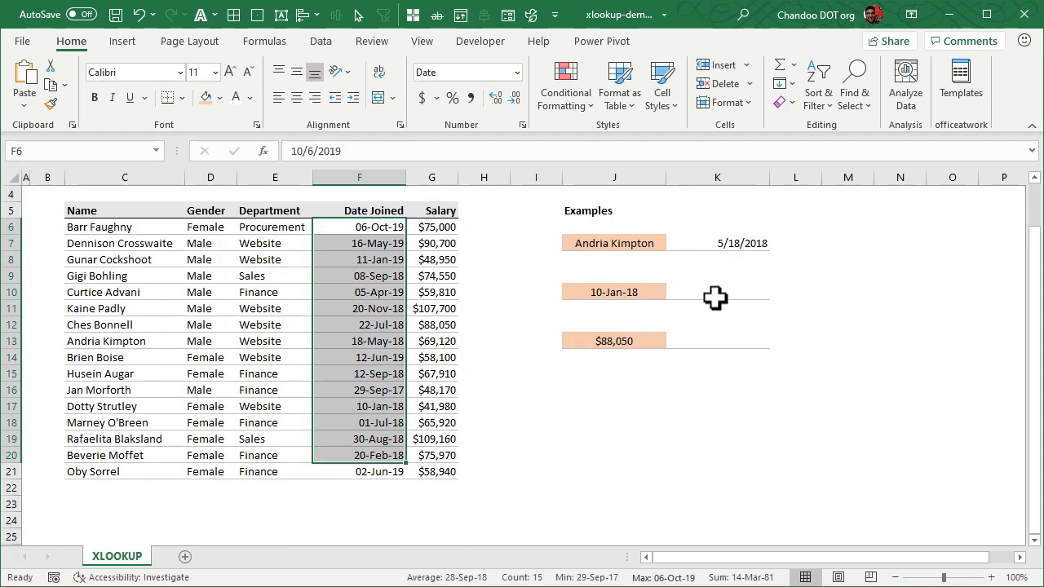
type("=")
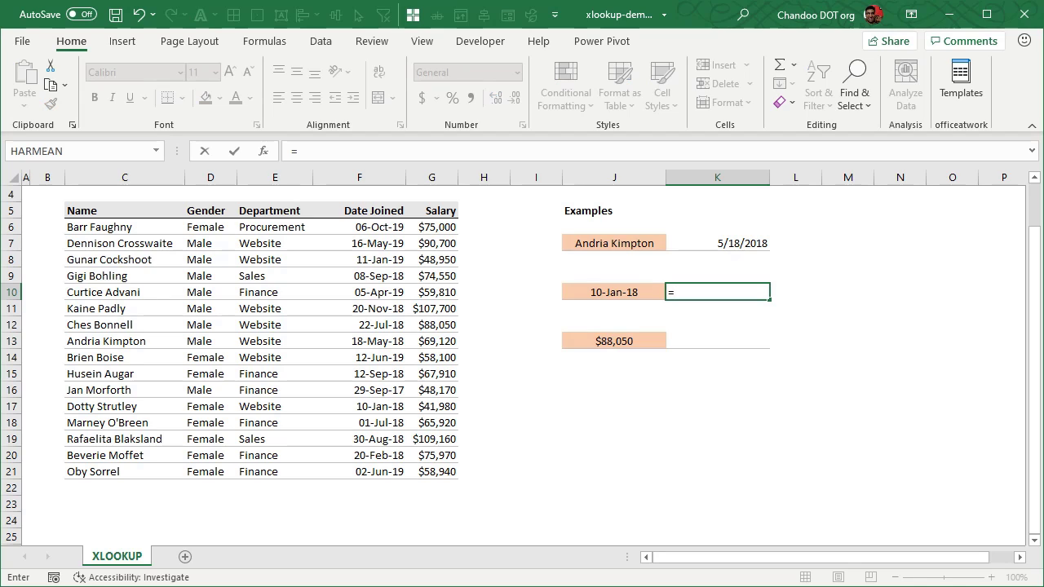
type("INDEX(C6:C21")
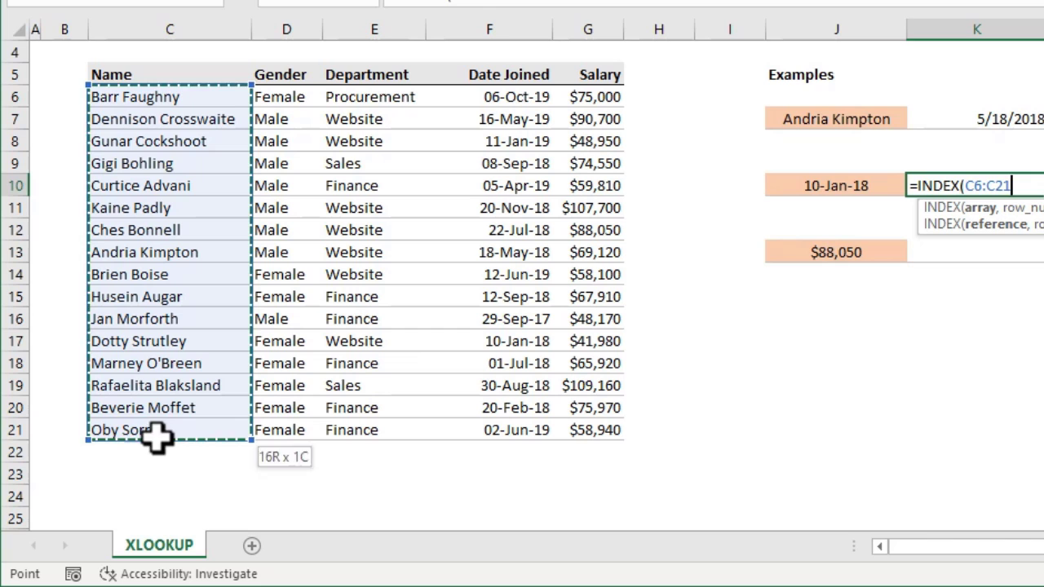
type(",match")
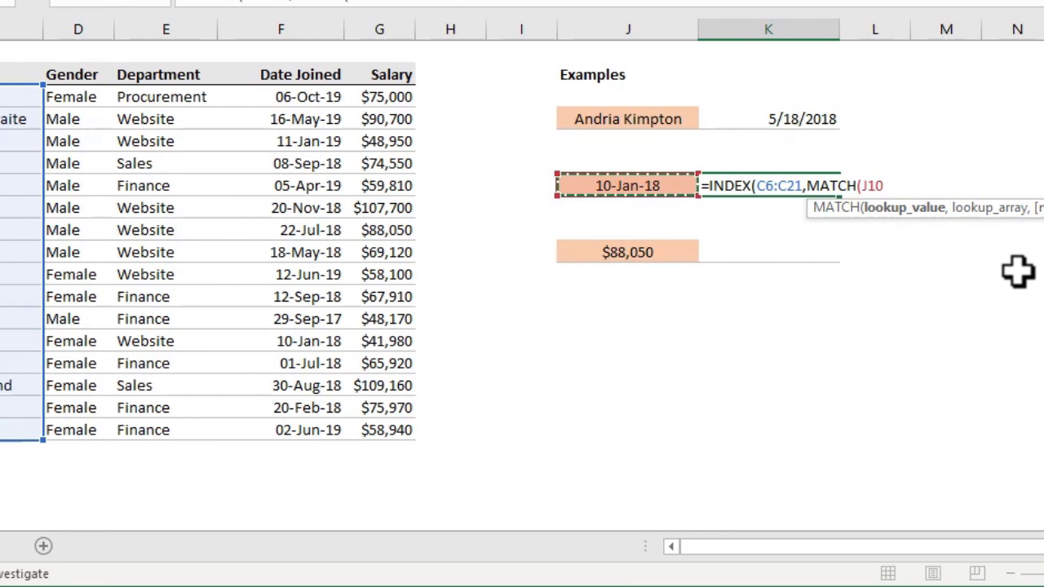
type(",")
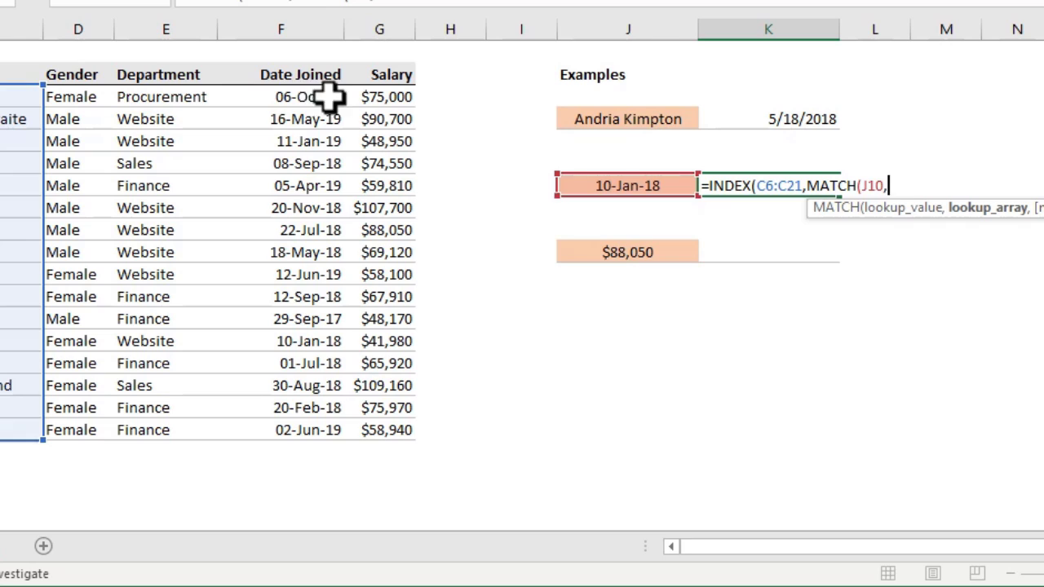
left_click_drag(280, 96, 280, 430)
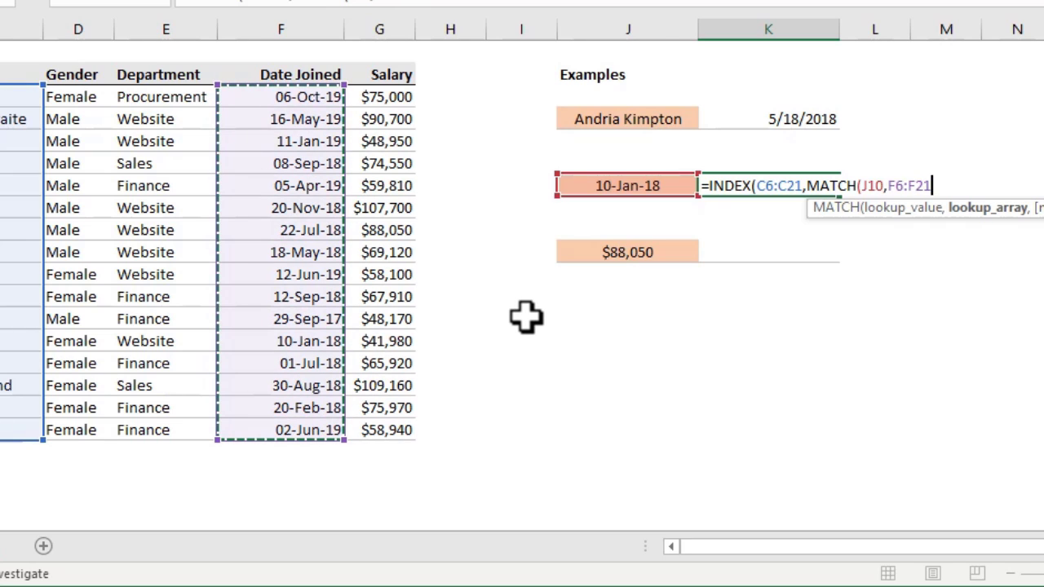
type(",0))")
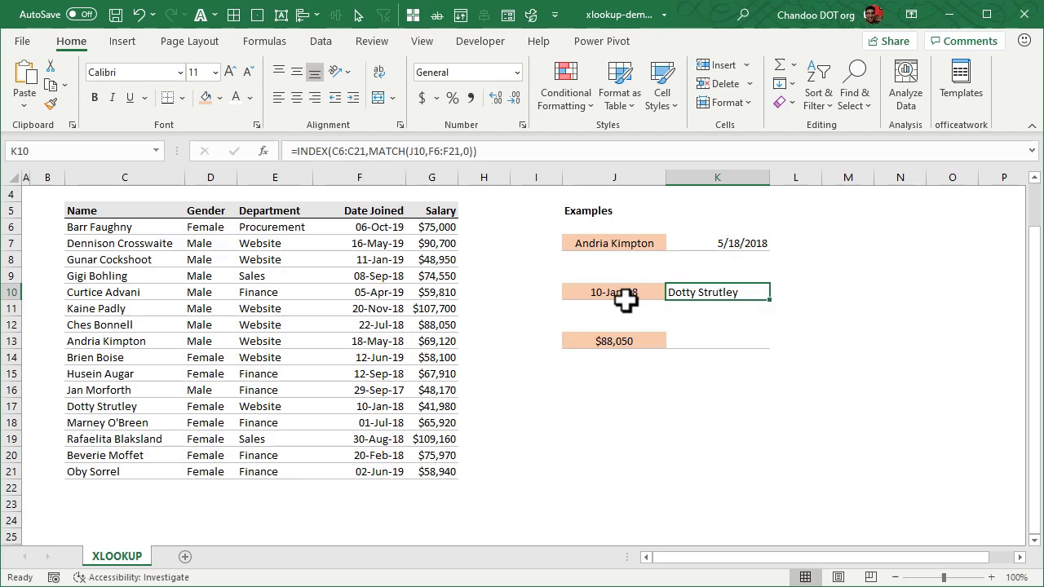
mouse_move(114, 406)
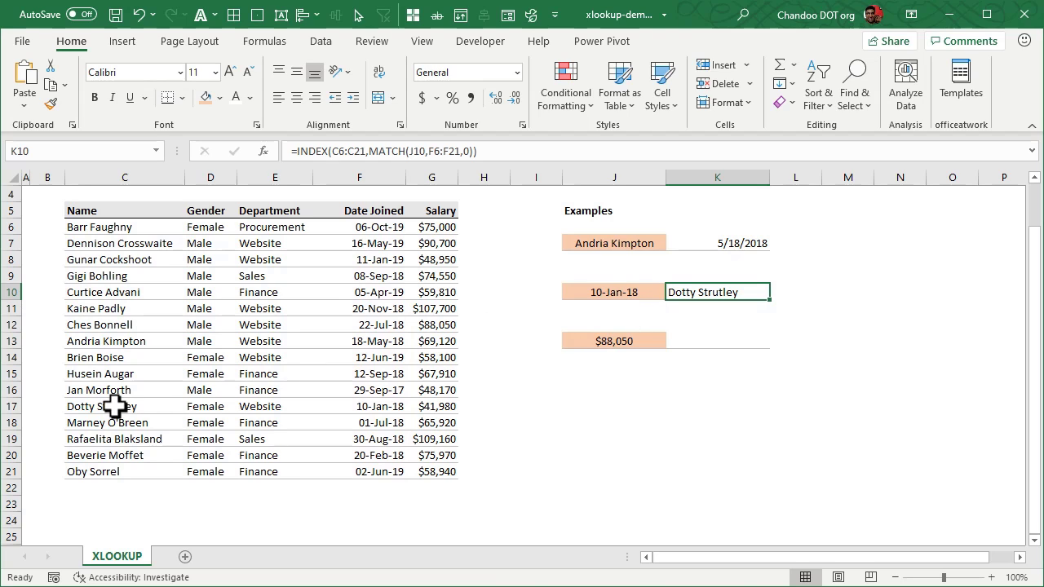
left_click(102, 407)
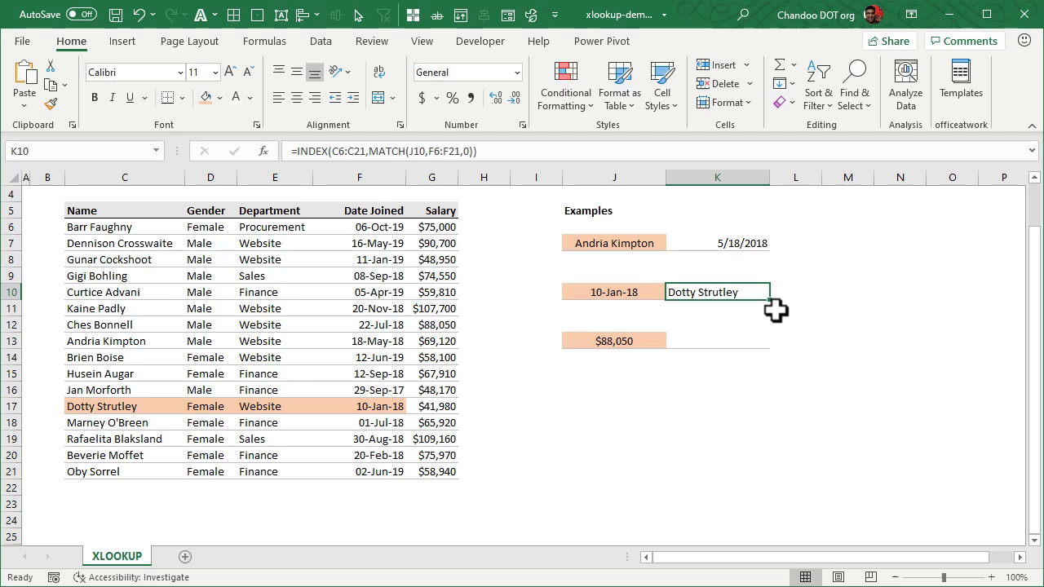
type("=xl")
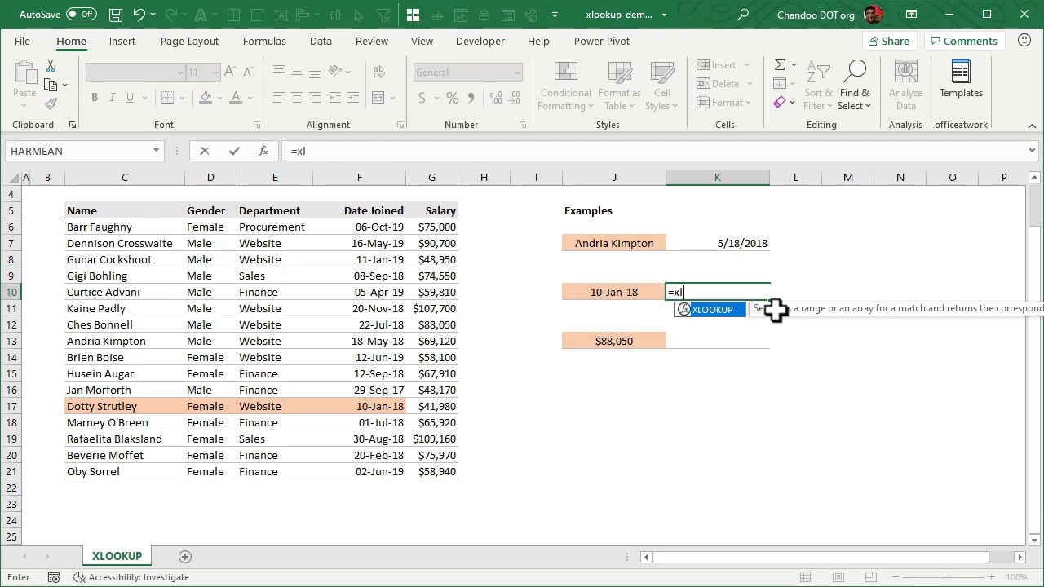
left_click(614, 292)
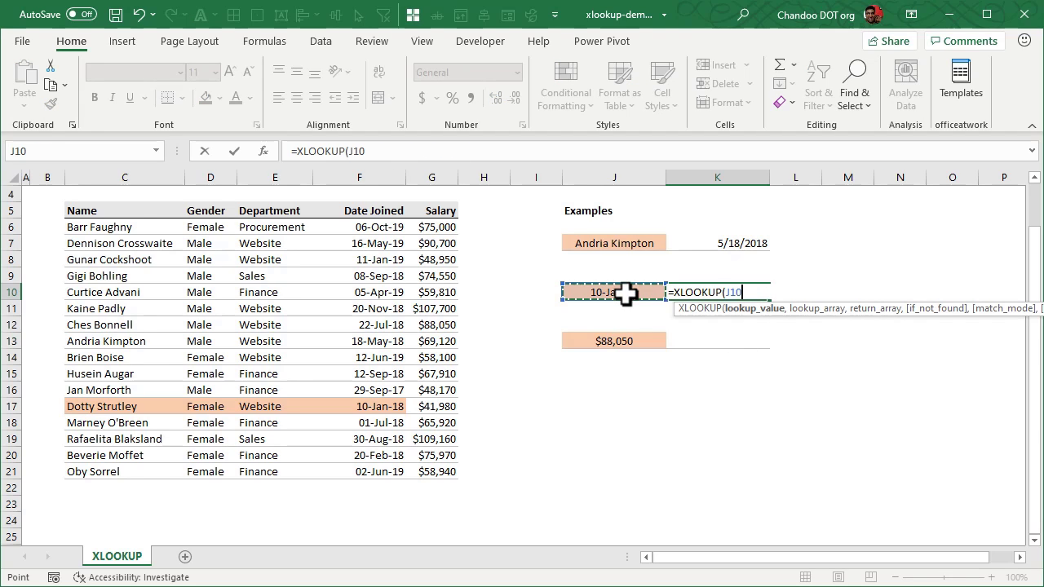
type(",F6:F21,C6:C21)")
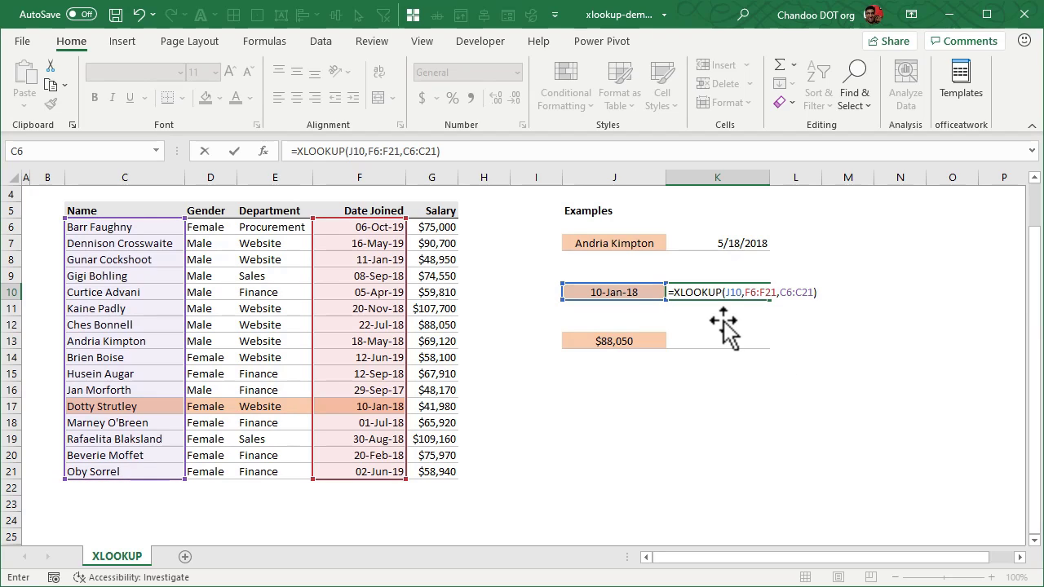
mouse_move(653, 292)
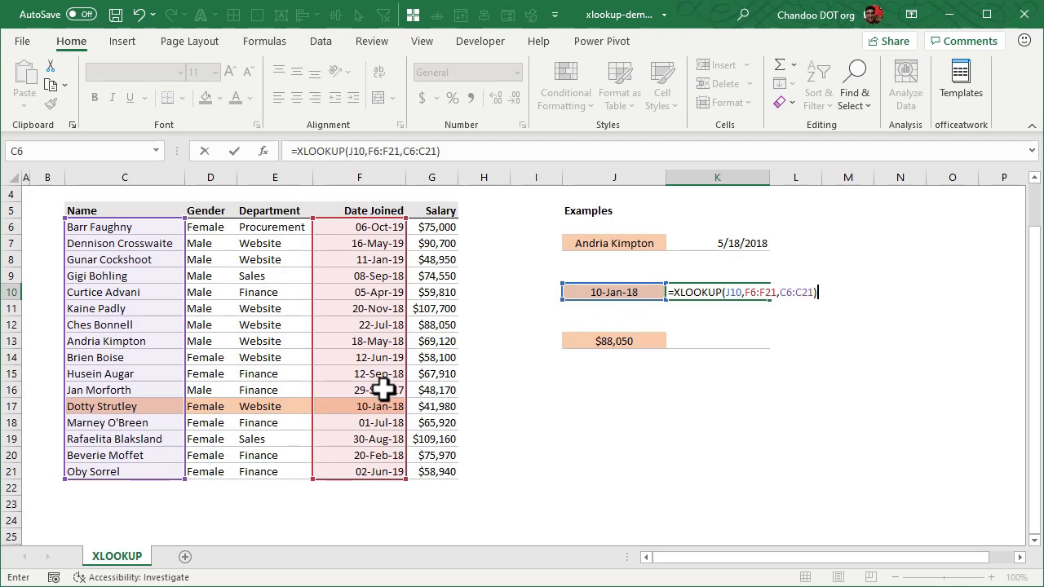
mouse_move(147, 390)
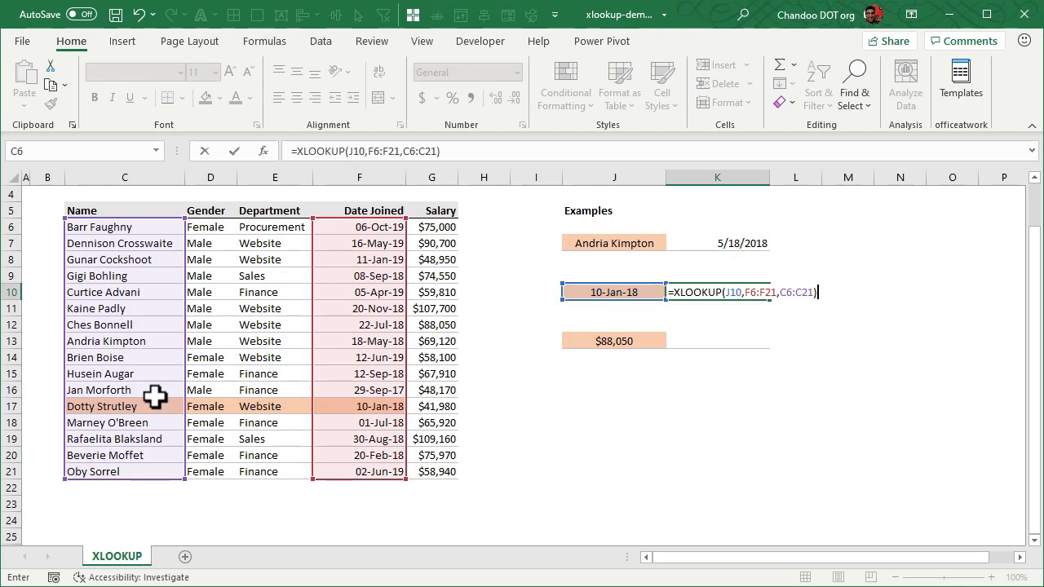
mouse_move(127, 398)
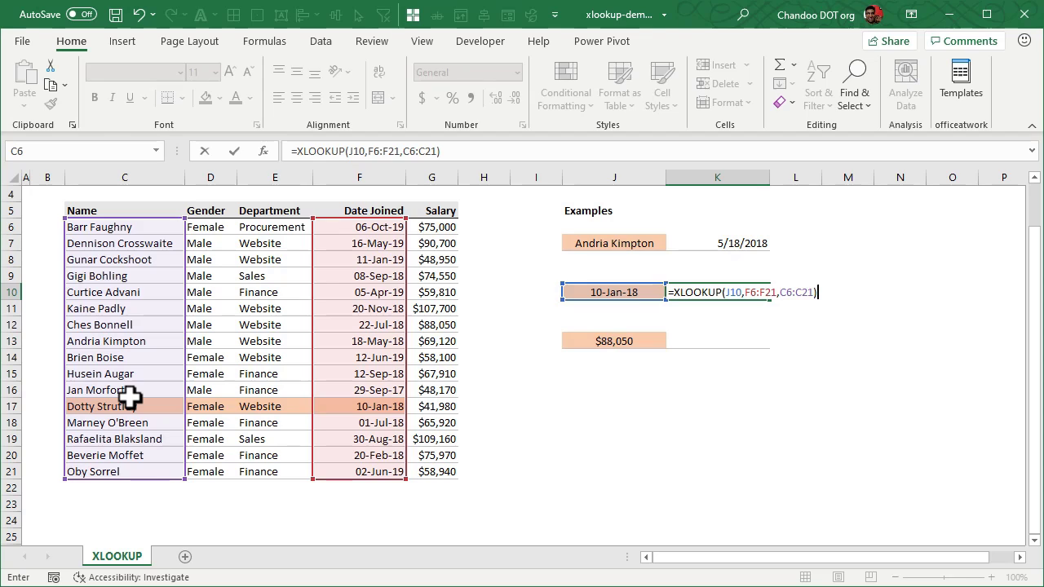
key("Enter")
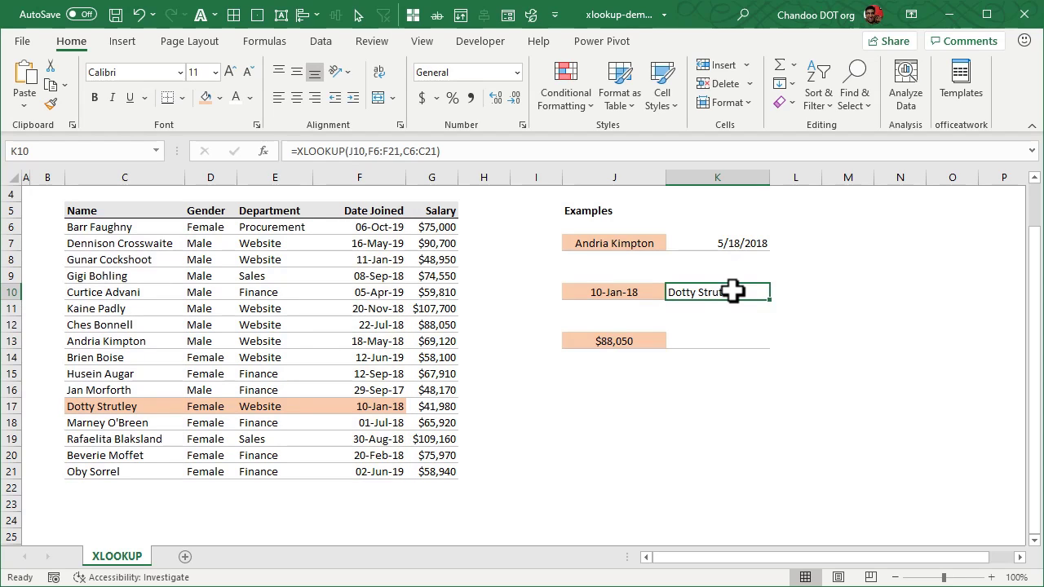
double_click(718, 291)
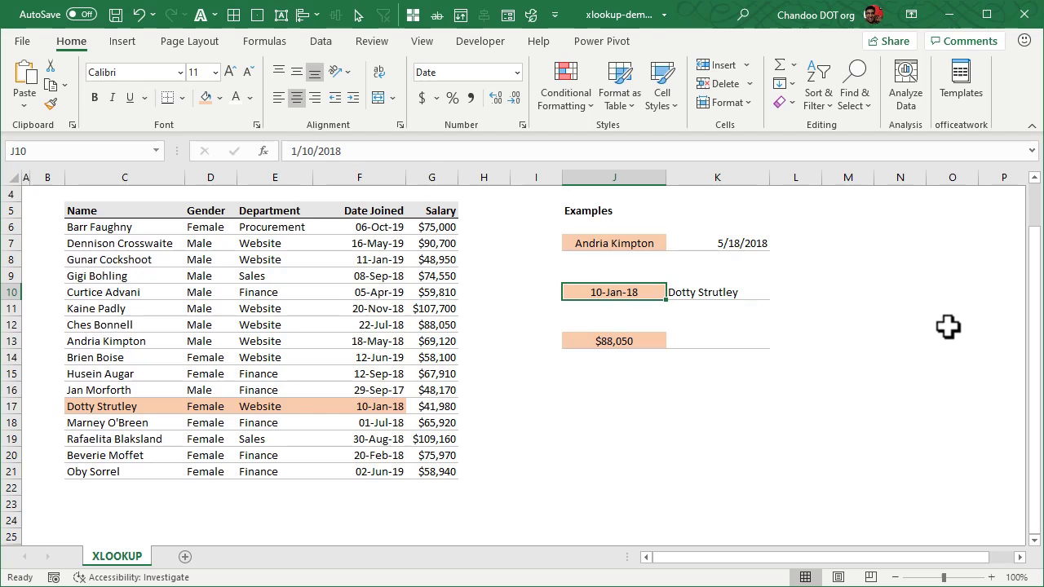
- Add a 10-Jan-19 example with an XLOOKUP name lookup in K16, which returns #N/A
left_click(613, 291)
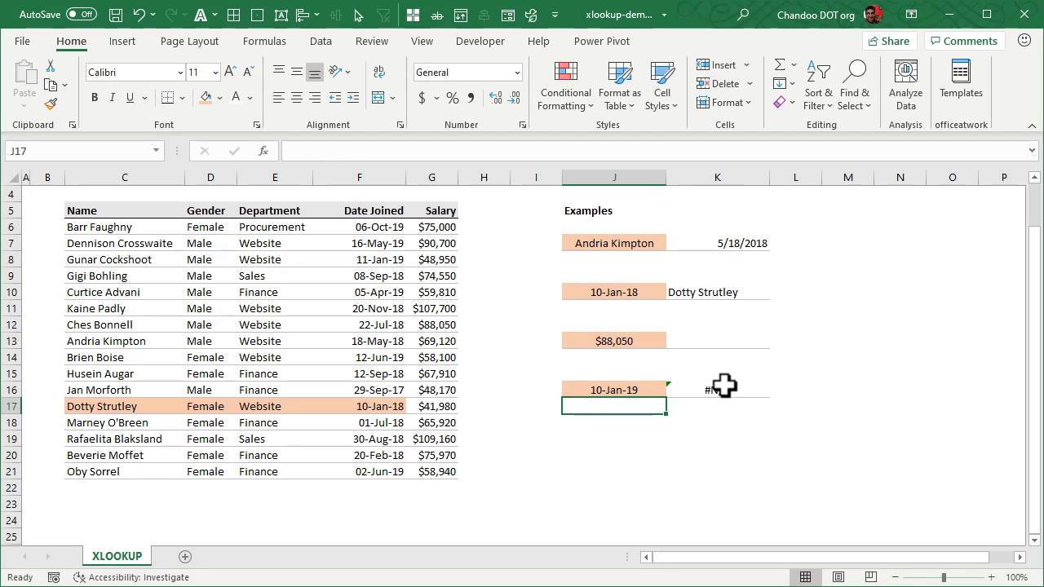
type("=XLOOKUP(J16,F12:F27,C12:C27)")
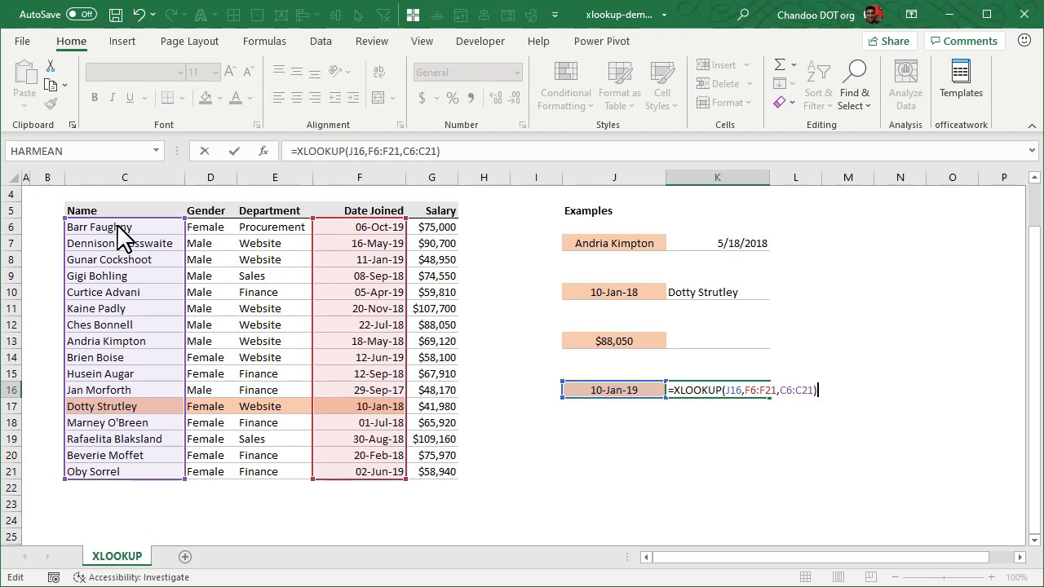
key("Enter")
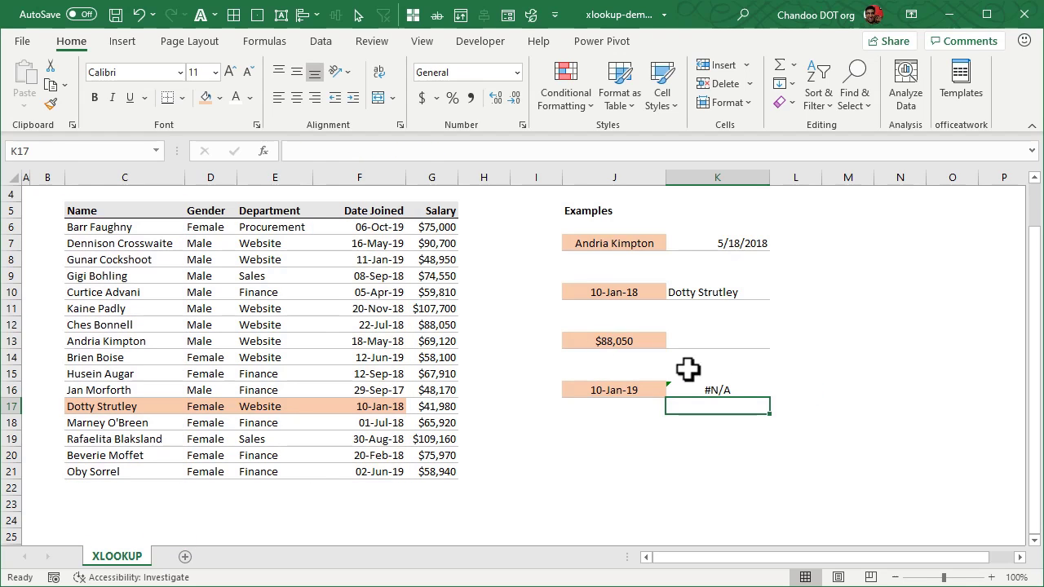
- Add the not-found argument "no such person" to the K16 XLOOKUP so it replaces #N/A
left_click(717, 389)
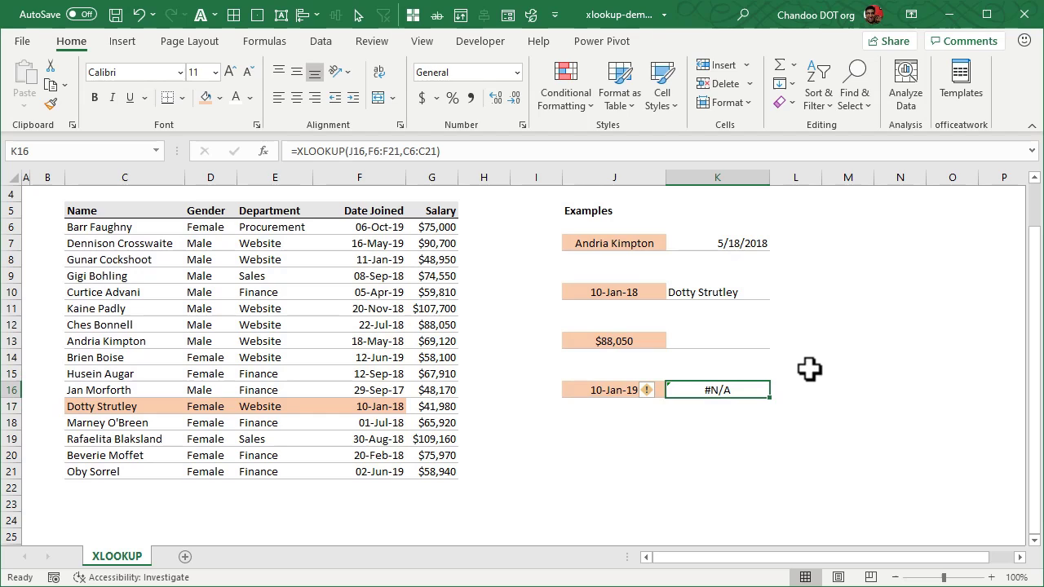
double_click(716, 389)
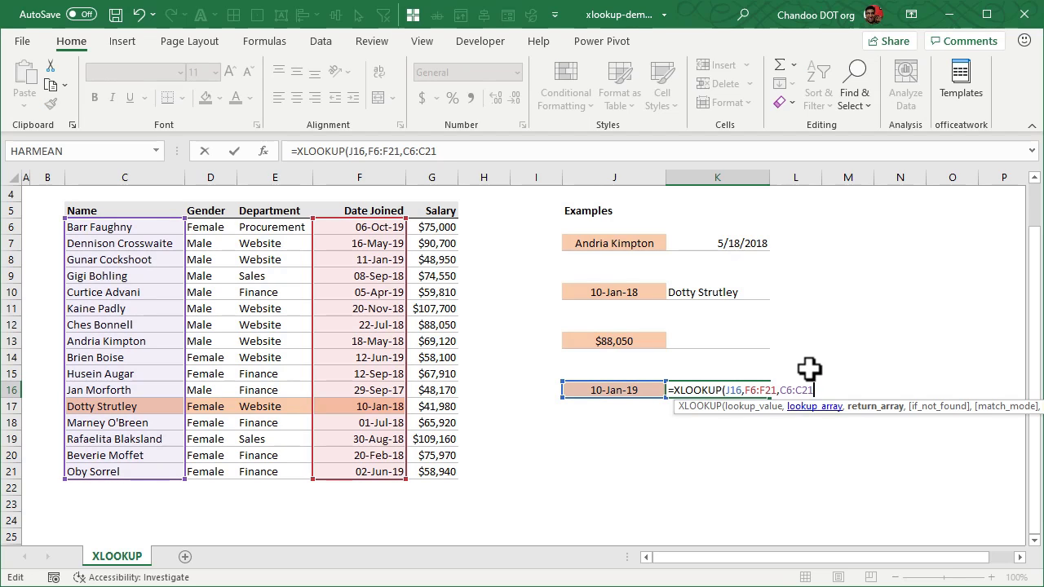
type(",")
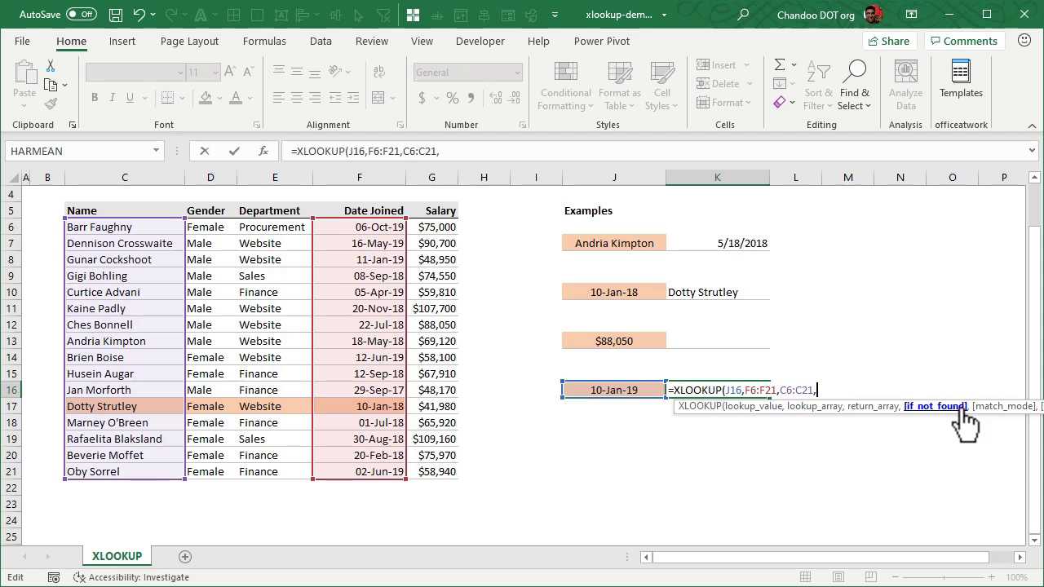
mouse_move(926, 451)
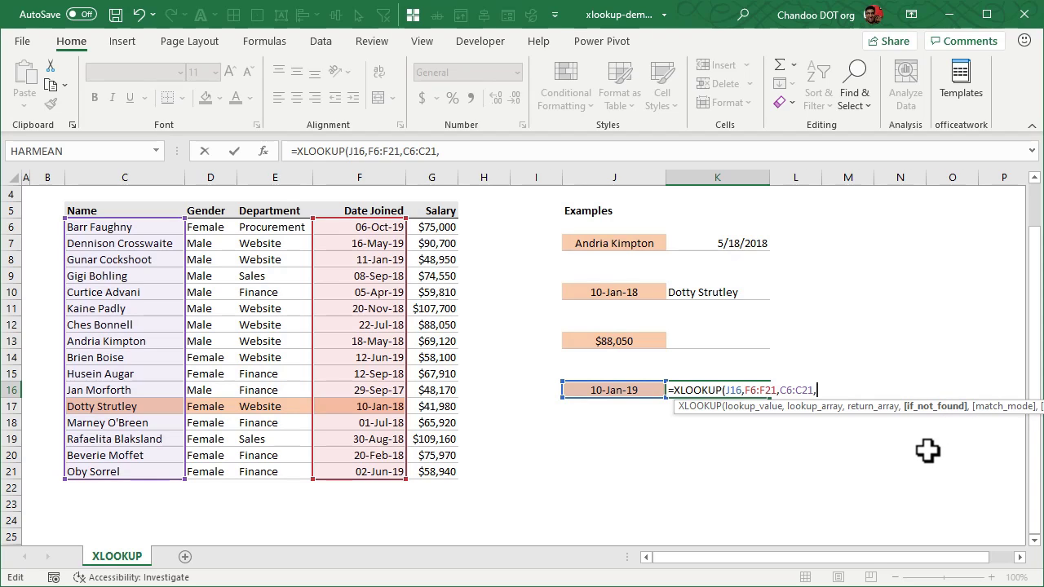
type("\"no such per")
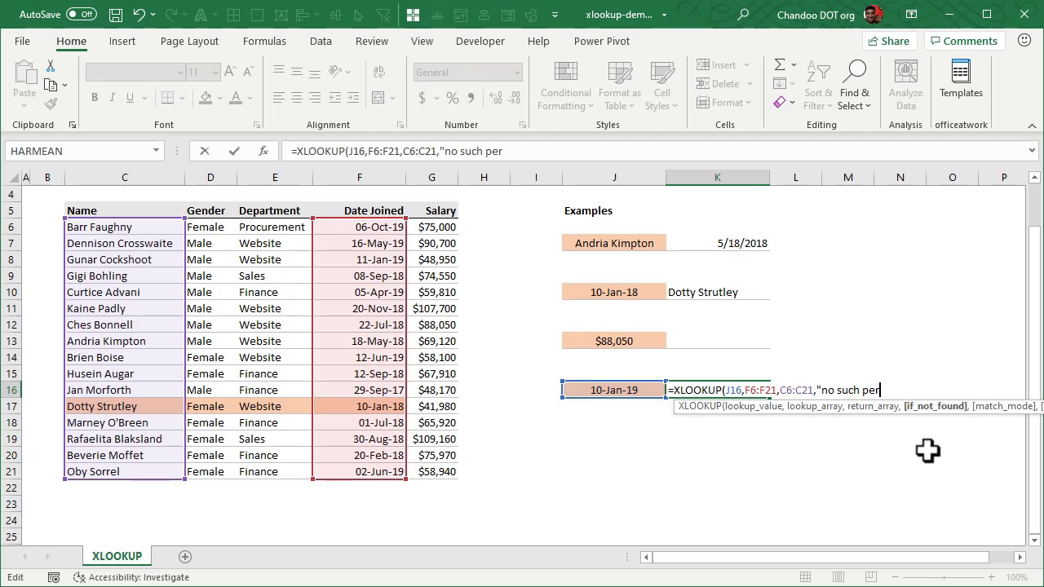
key("Enter")
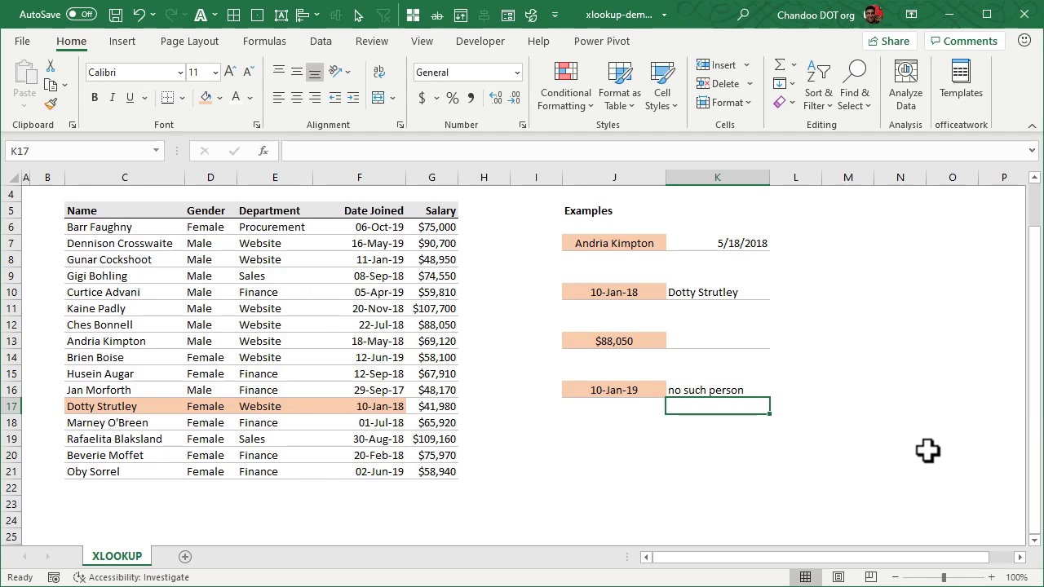
left_click(717, 390)
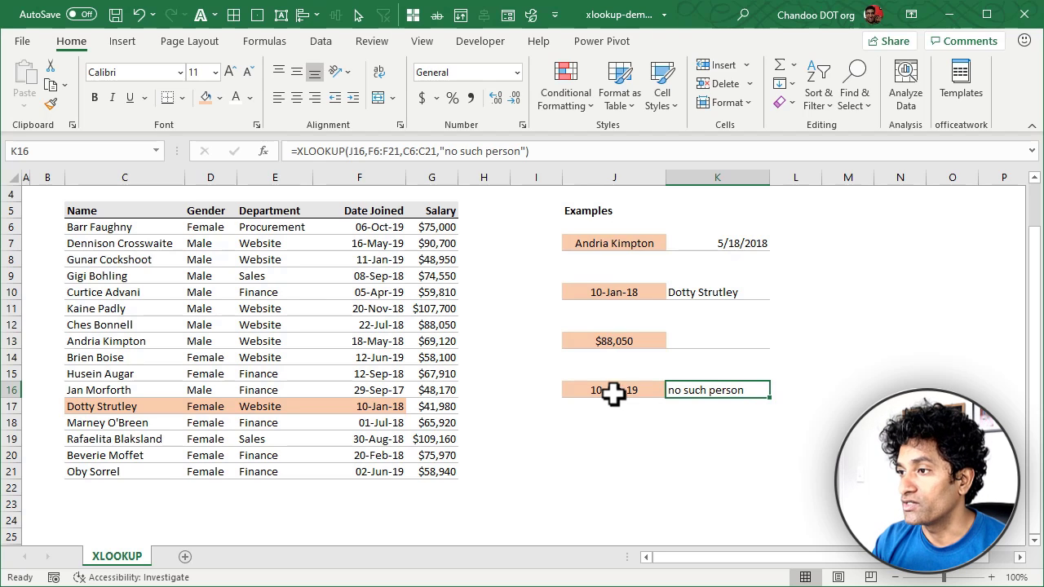
left_click(717, 341)
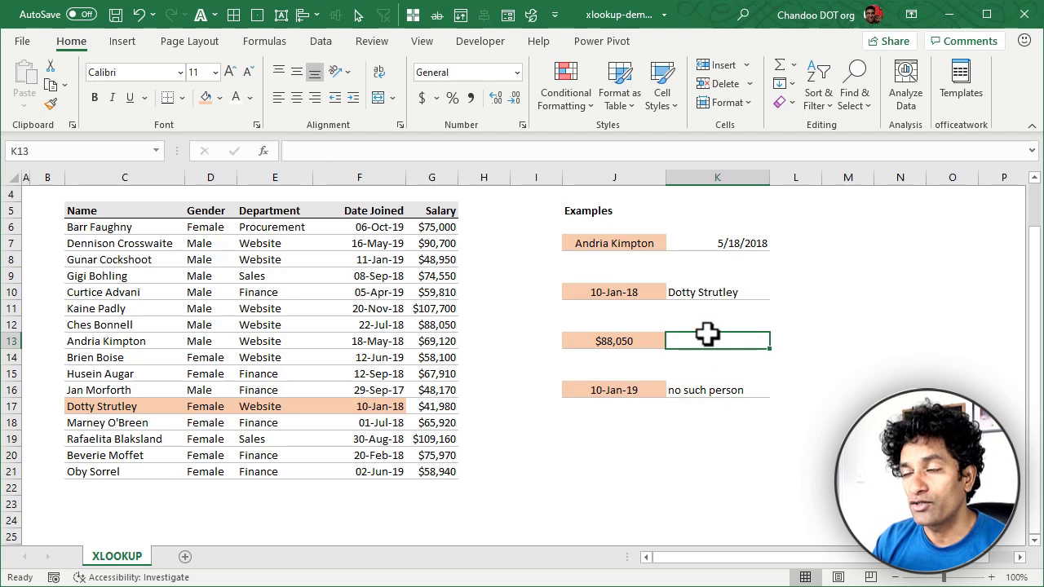
left_click(614, 341)
type("=")
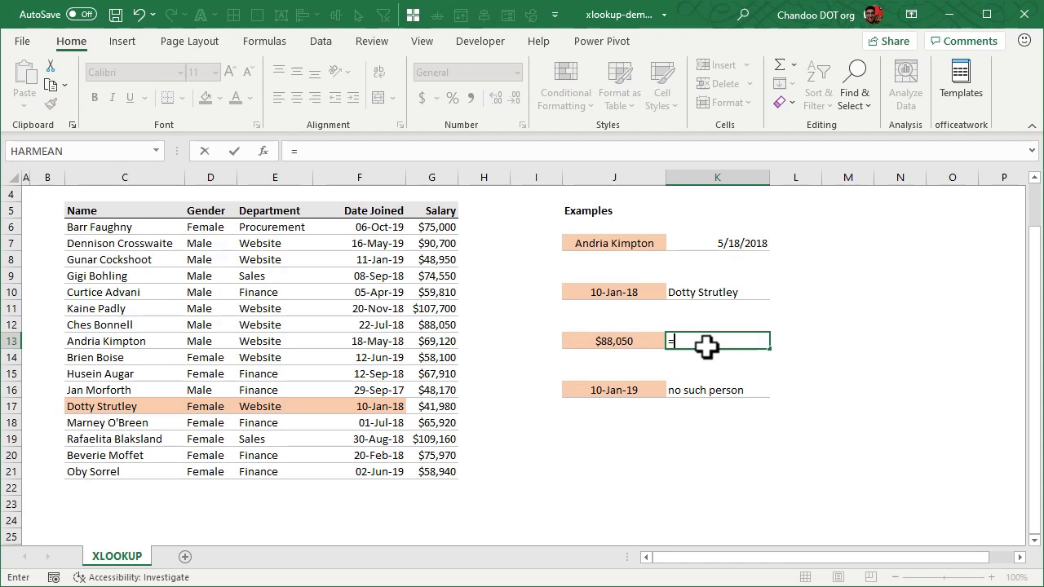
type("XLOOKUP(")
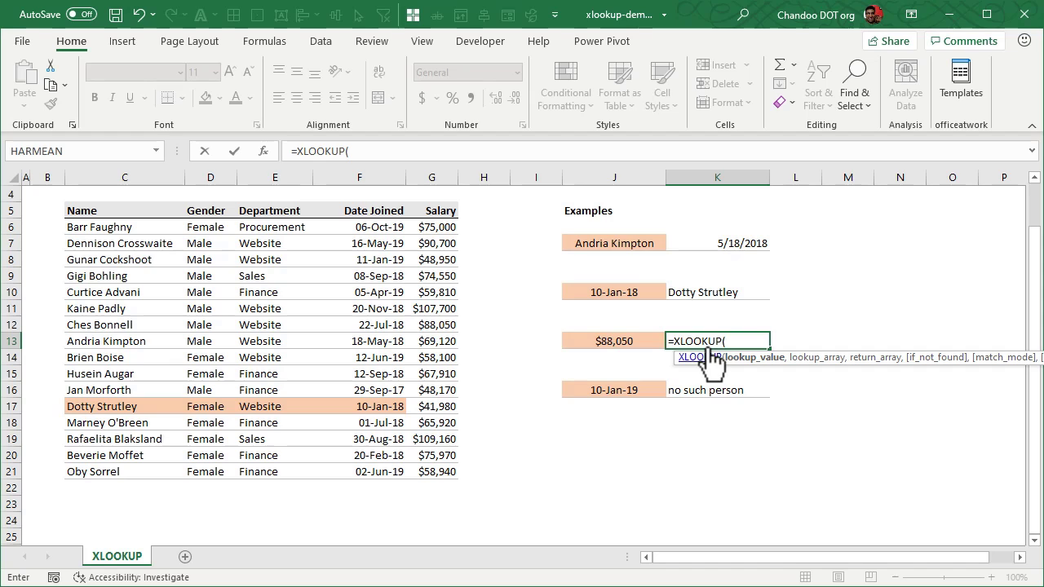
left_click(613, 340)
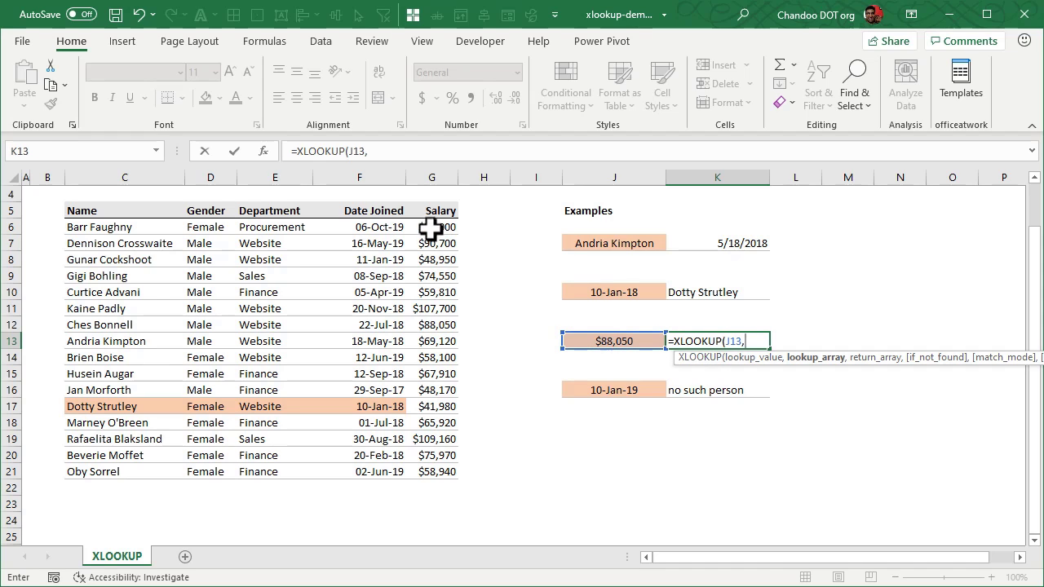
left_click_drag(432, 226, 432, 472)
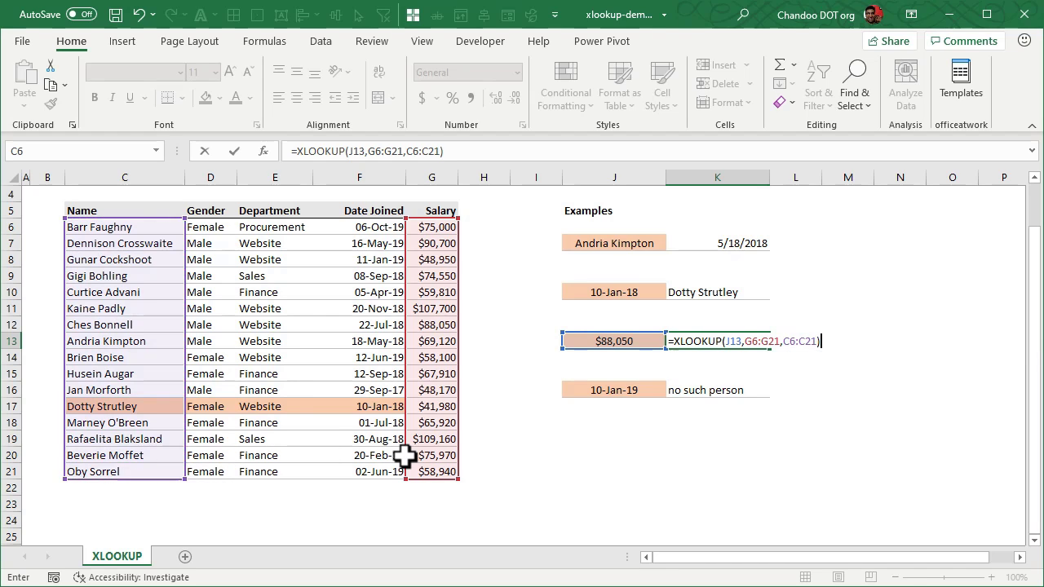
key("Enter")
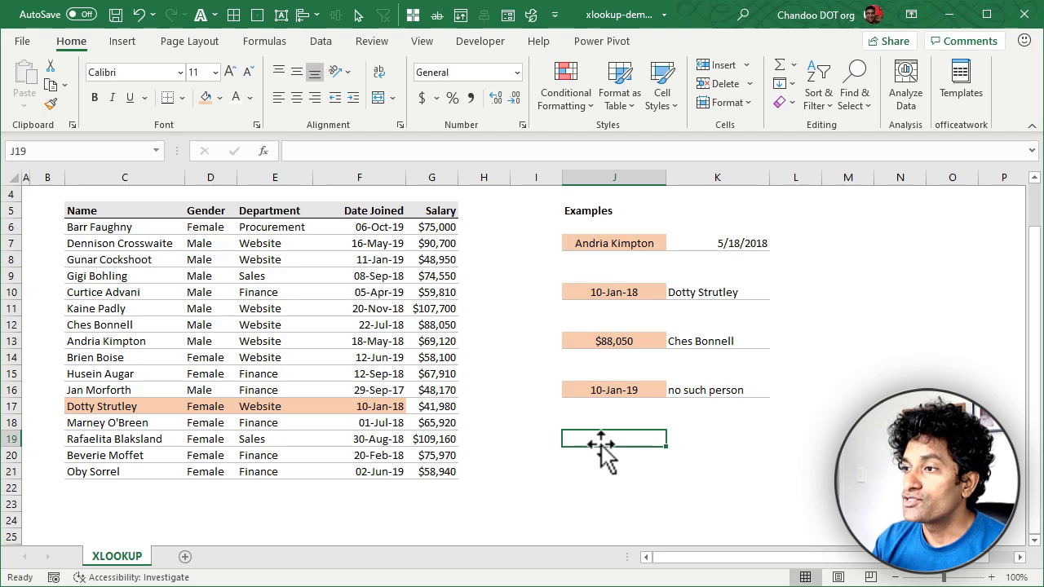
- Enter the salary 88050 in J19 as a new lookup example
left_click(614, 341)
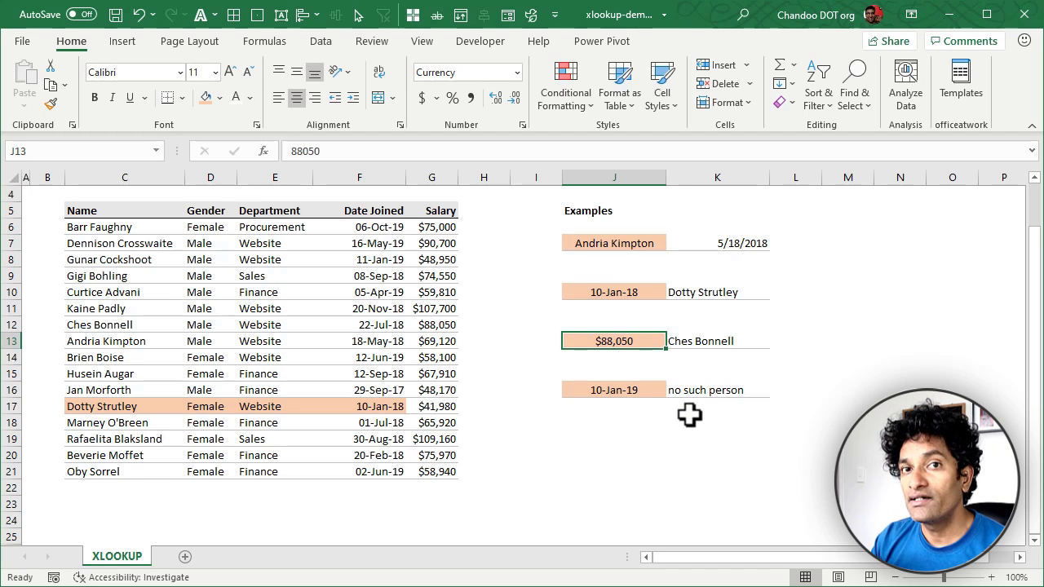
left_click(614, 439)
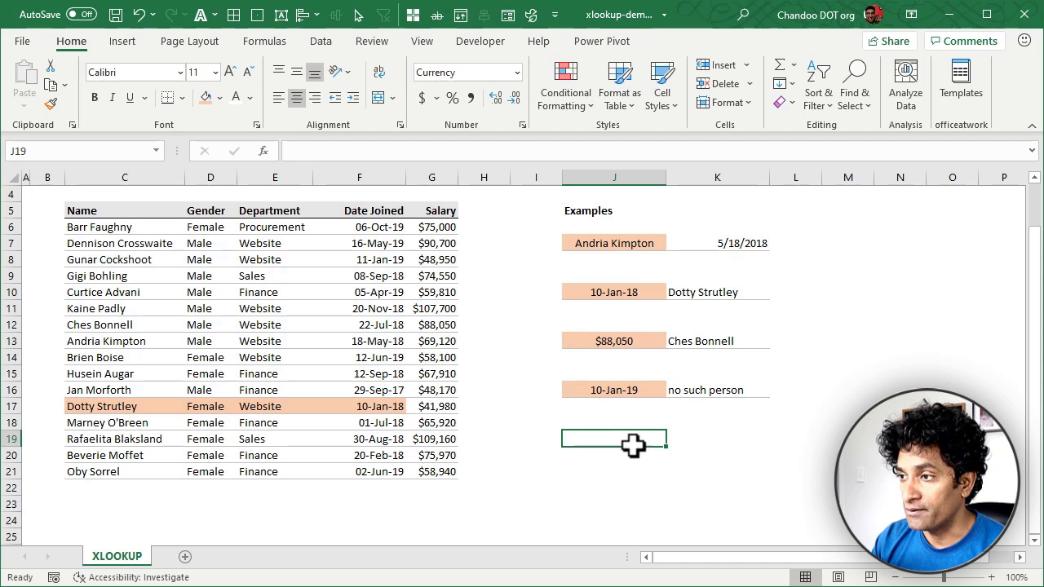
left_click(614, 340)
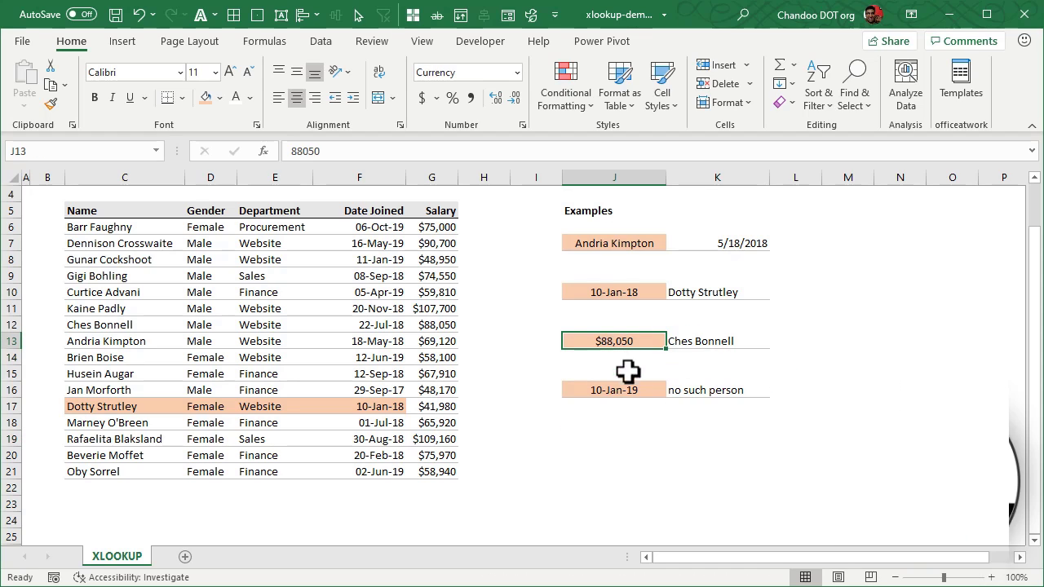
type("88")
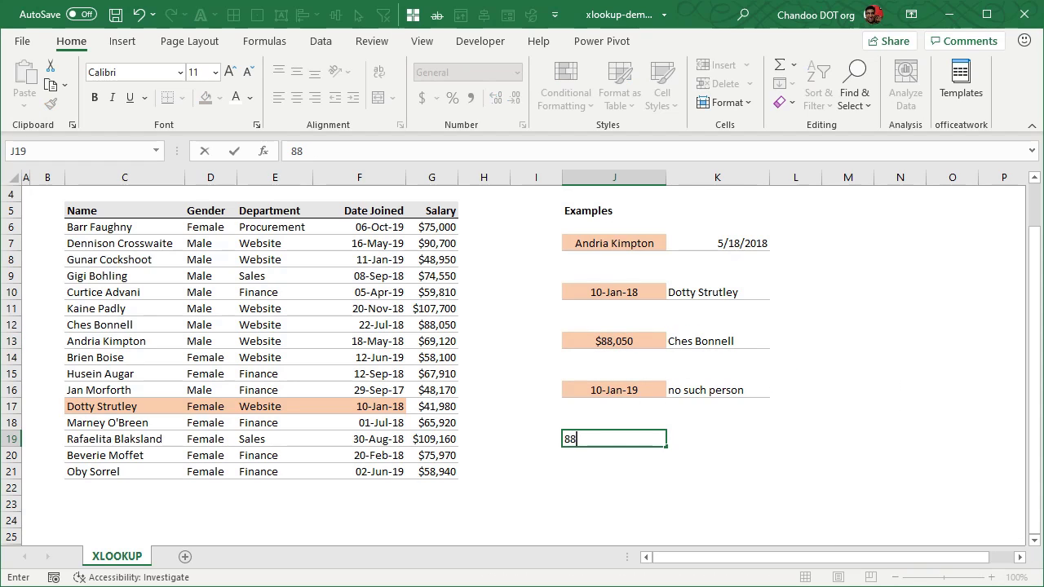
key("Tab")
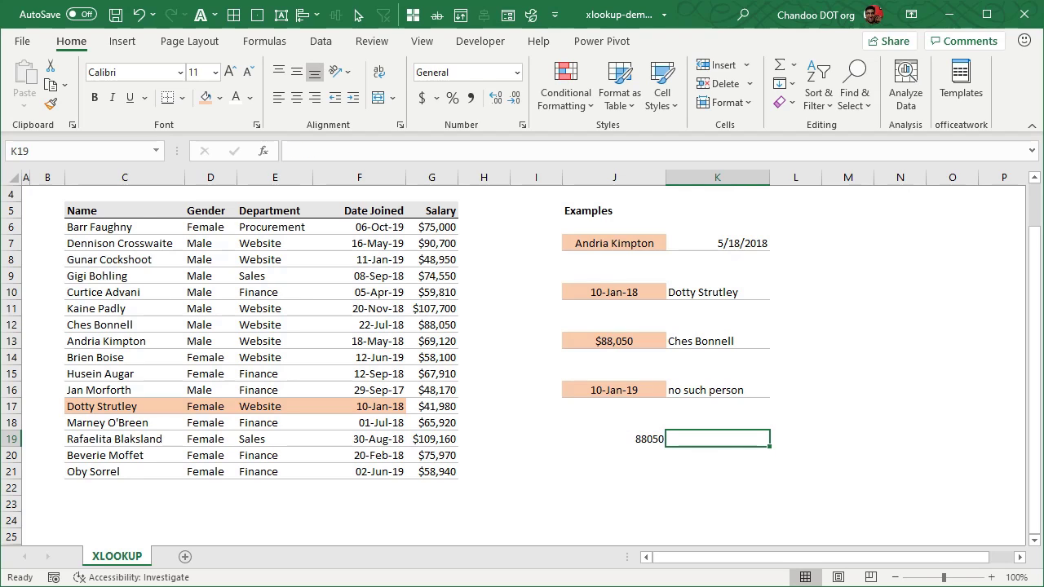
type("=")
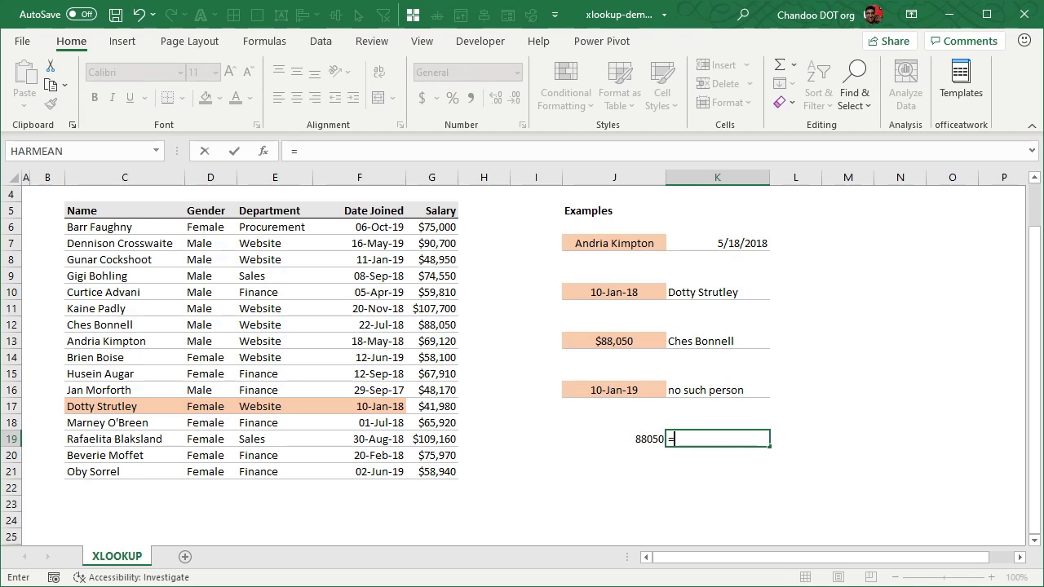
type("=XLOOKUP(J19,")
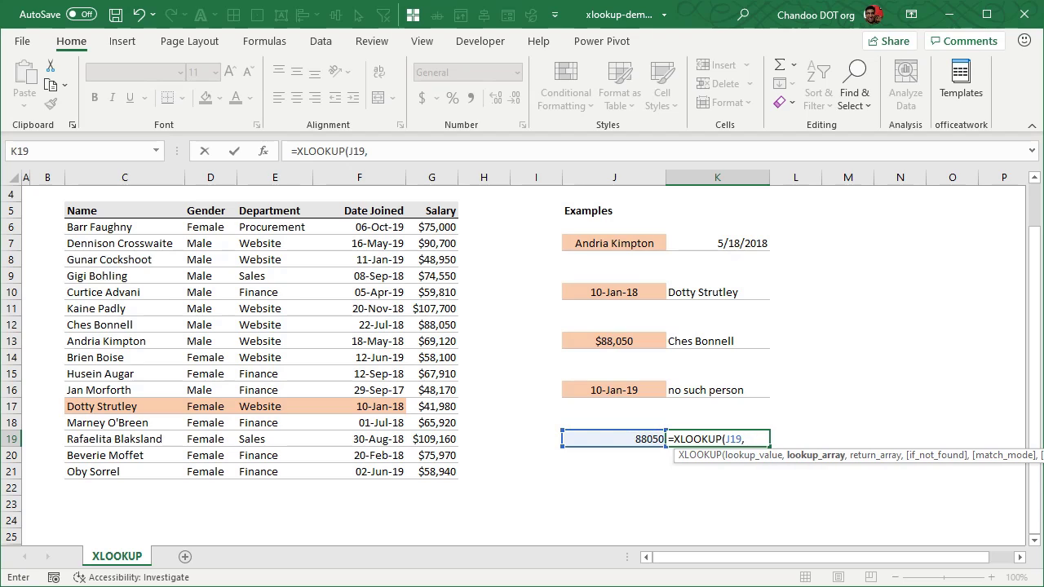
left_click_drag(432, 227, 432, 472)
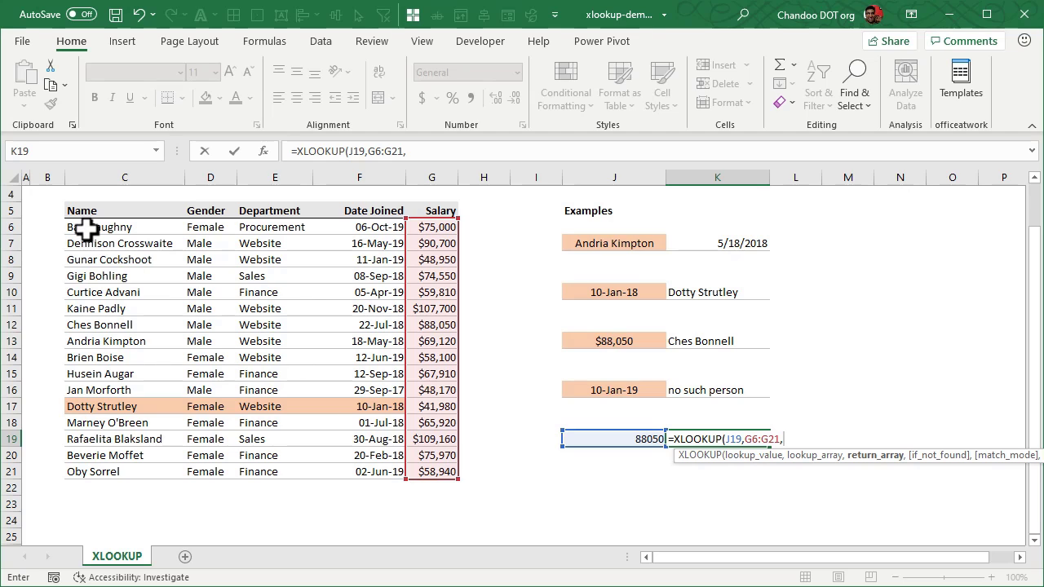
left_click_drag(70, 227, 383, 471)
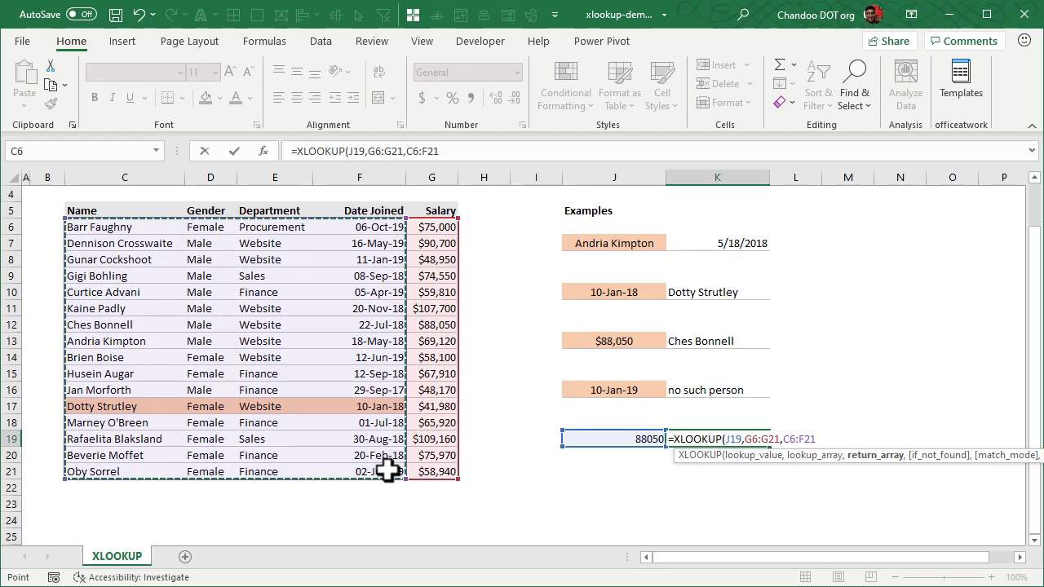
mouse_move(116, 226)
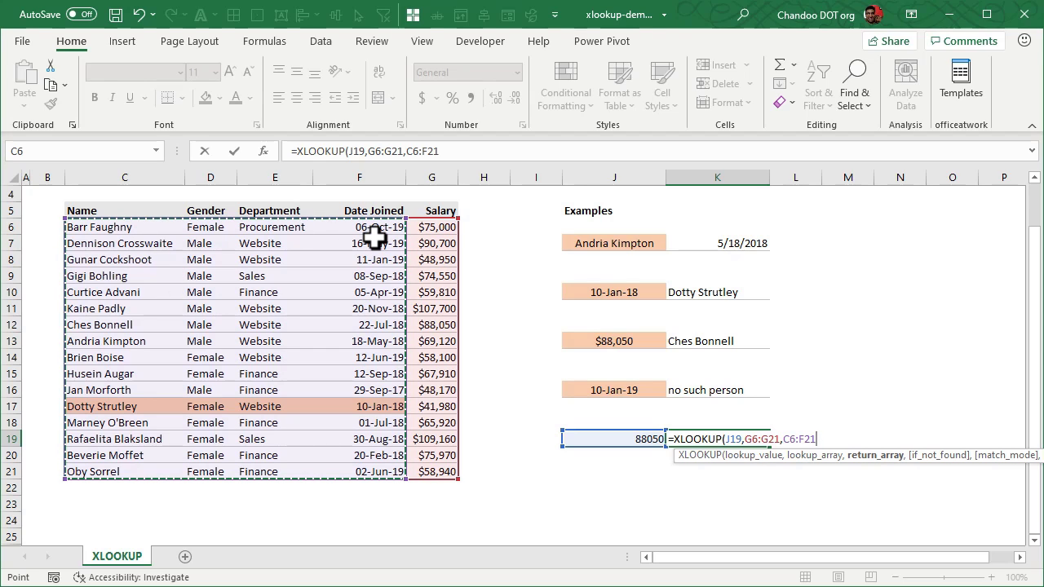
type(",")
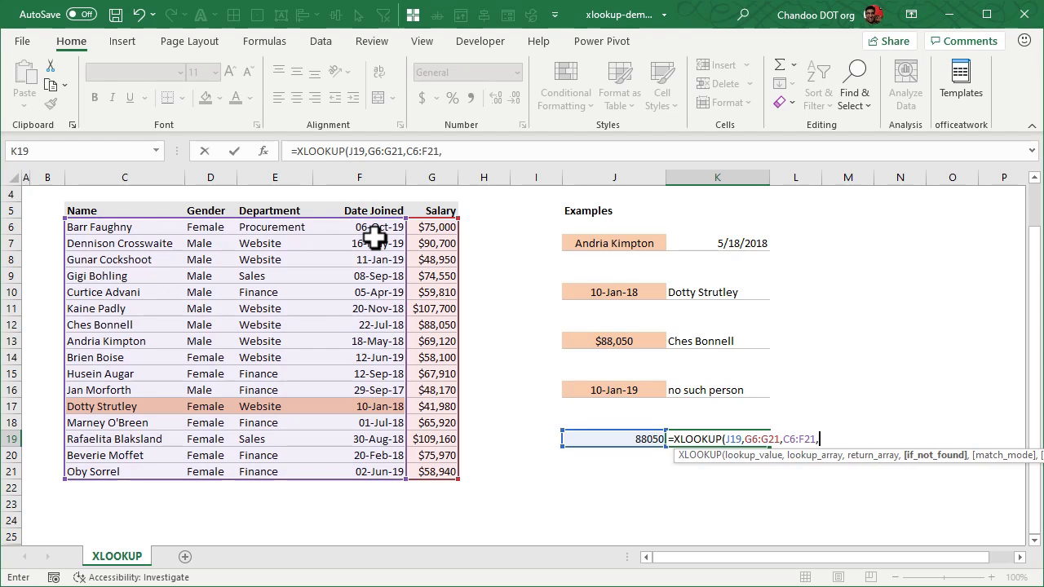
type("\"No")
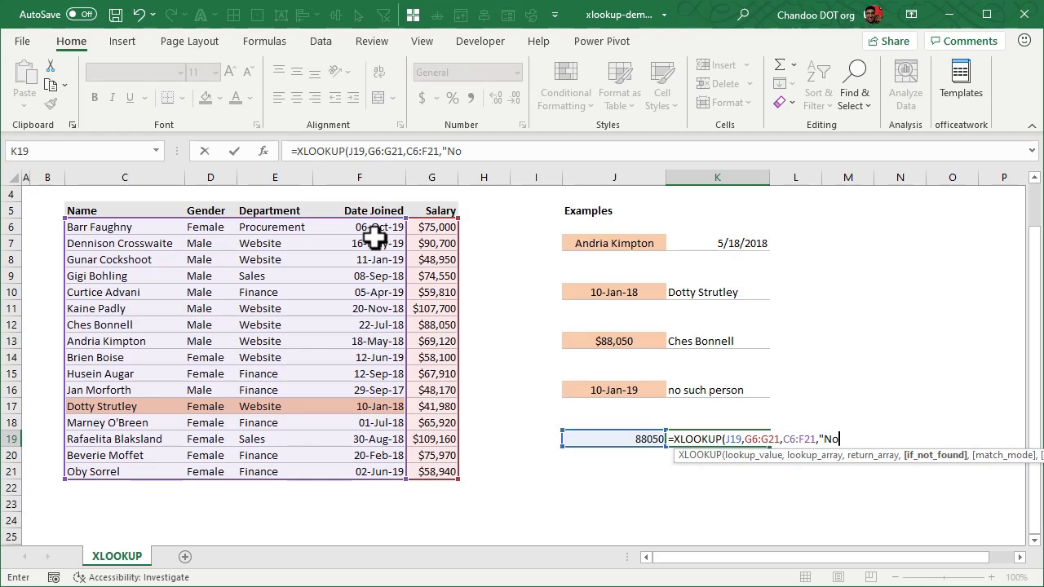
type("such pers")
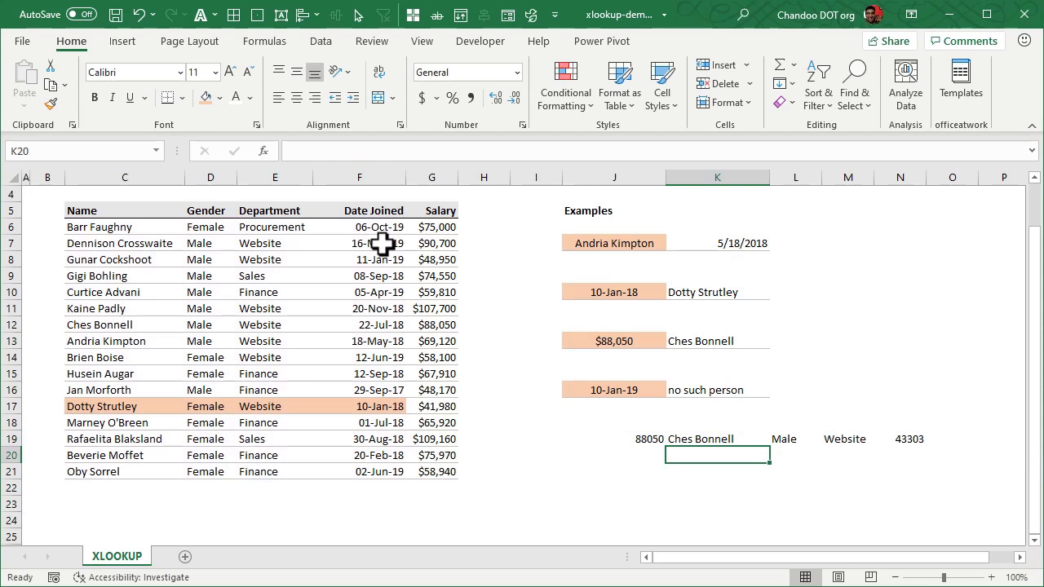
- Style row 19 like the other examples and show the spilled join date as 7/22/2018
left_click(614, 439)
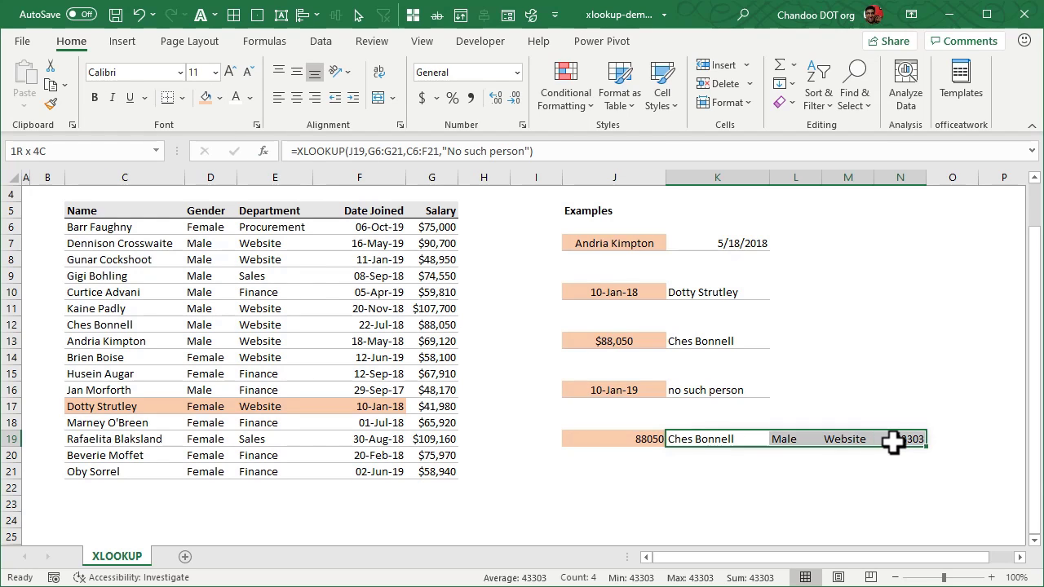
left_click(841, 486)
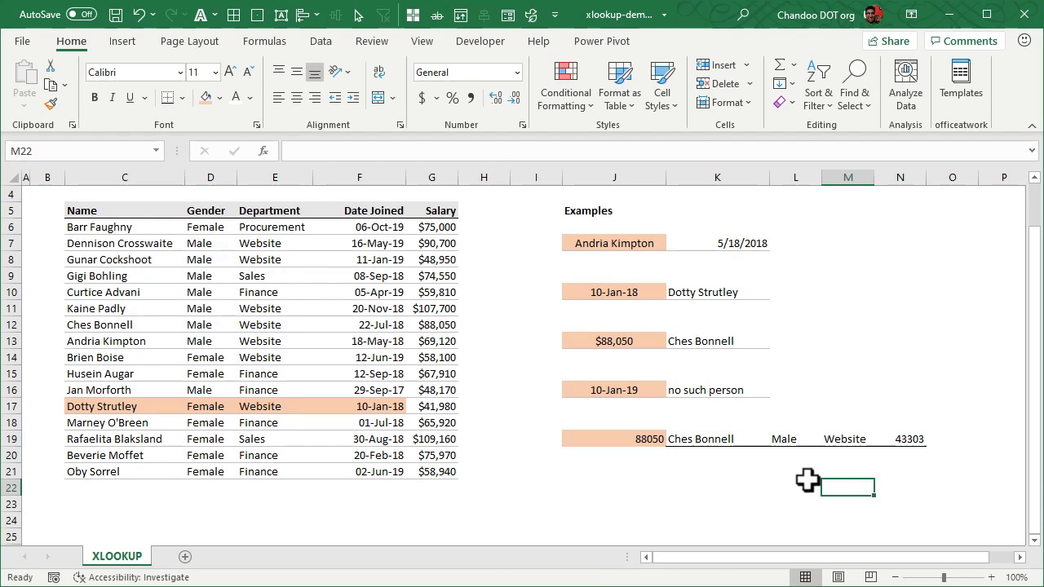
left_click(846, 439)
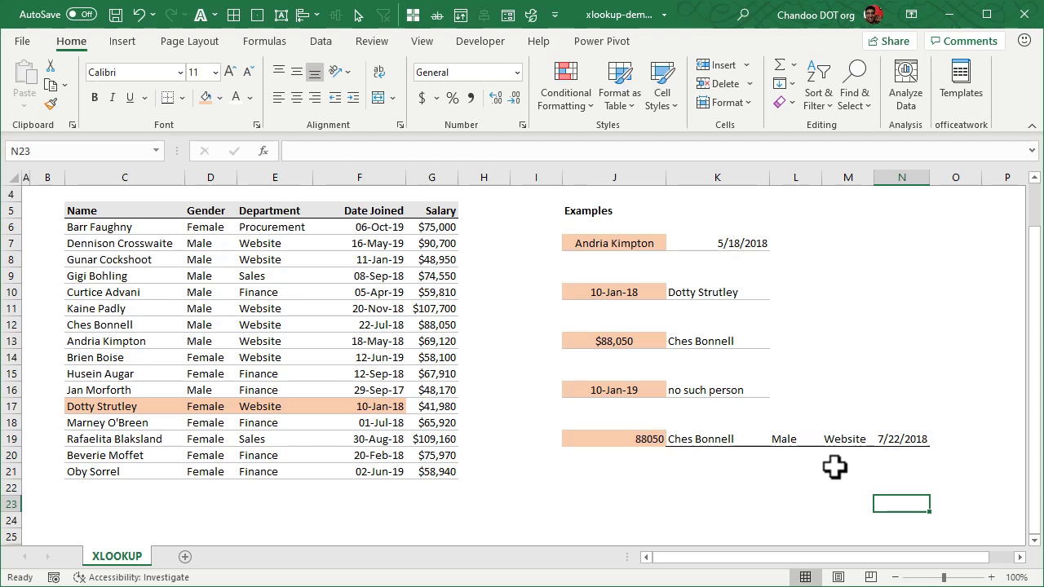
left_click(614, 439)
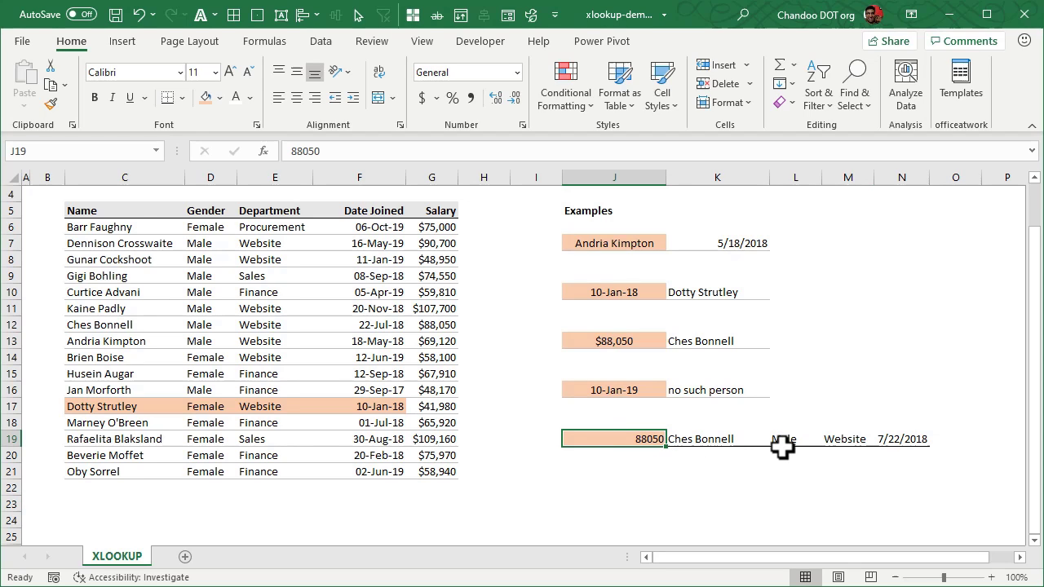
type("65920")
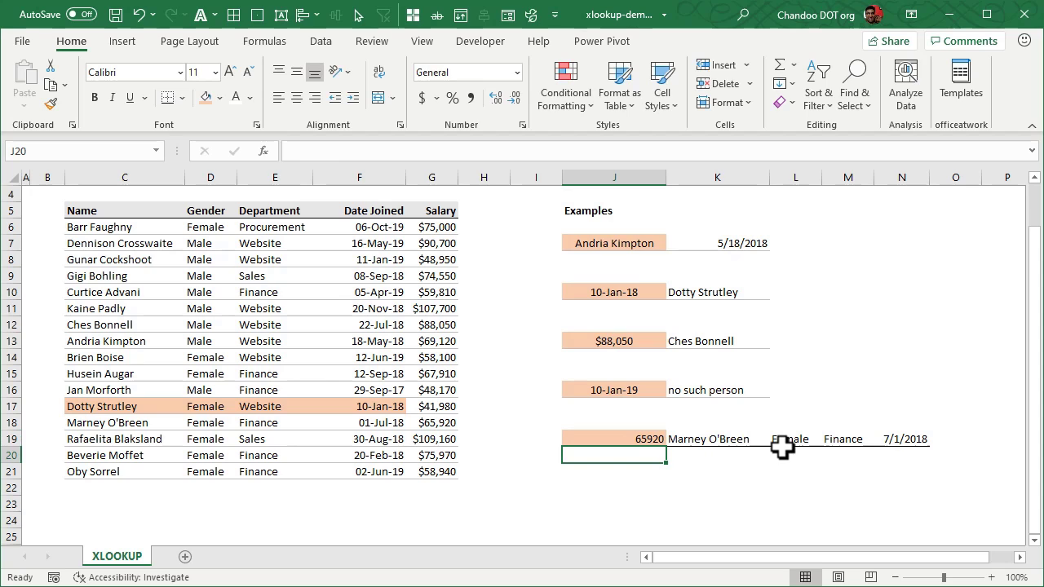
left_click(716, 438)
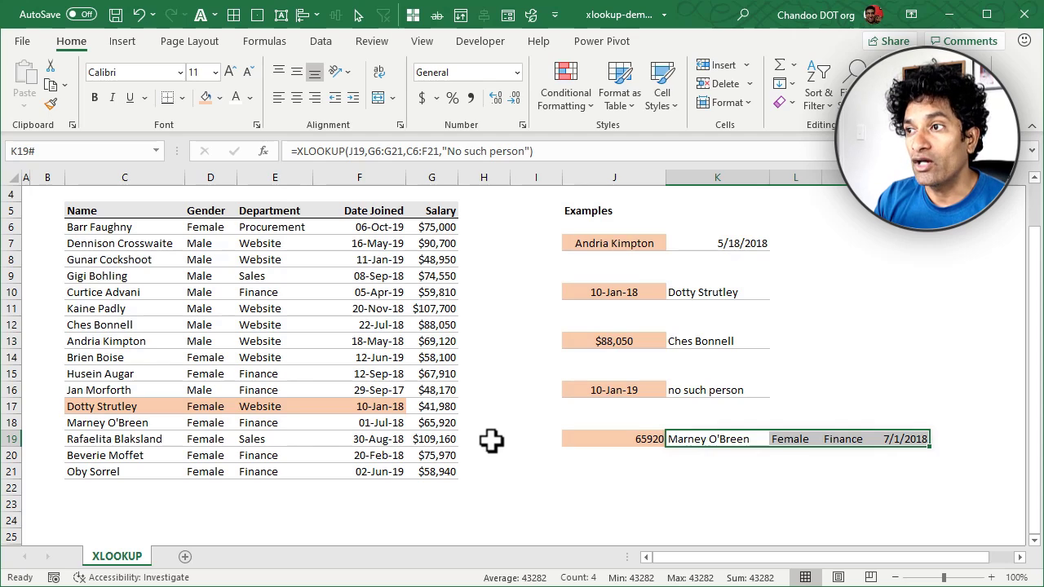
mouse_move(822, 304)
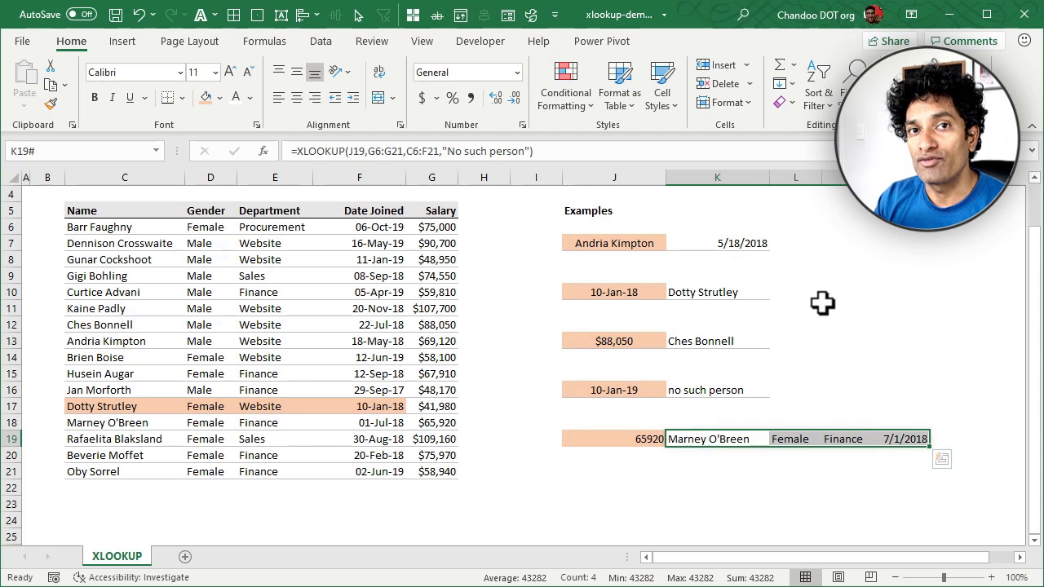